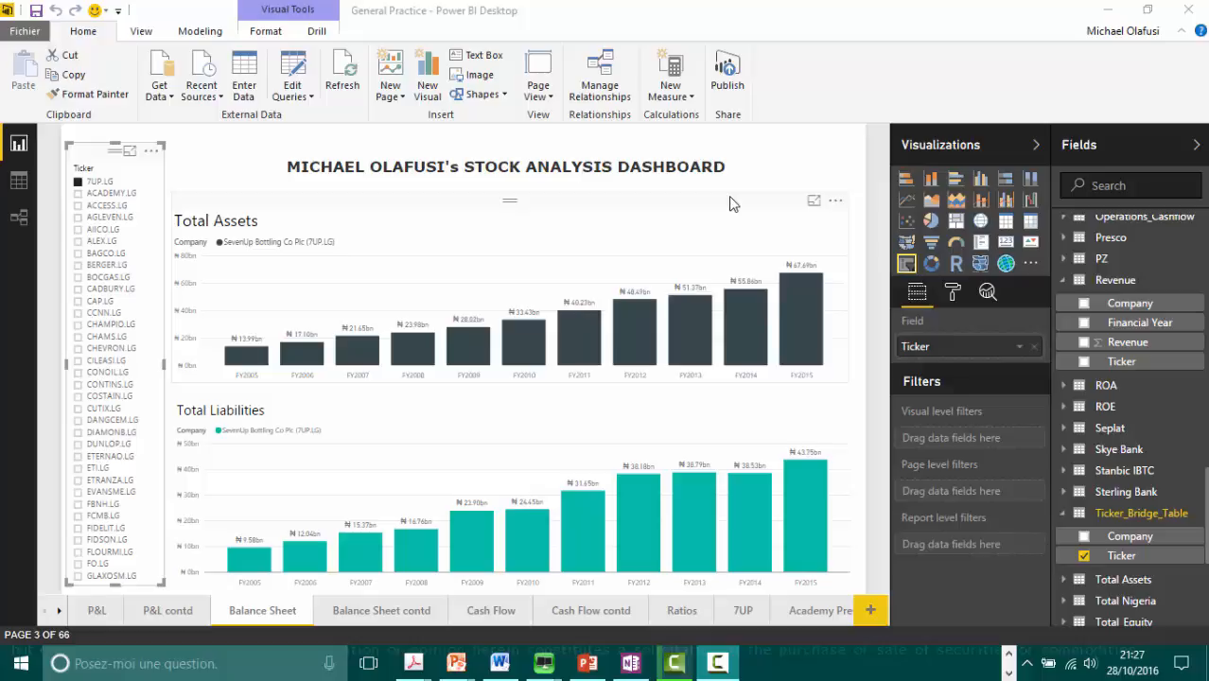
pyautogui.moveTo(660, 151)
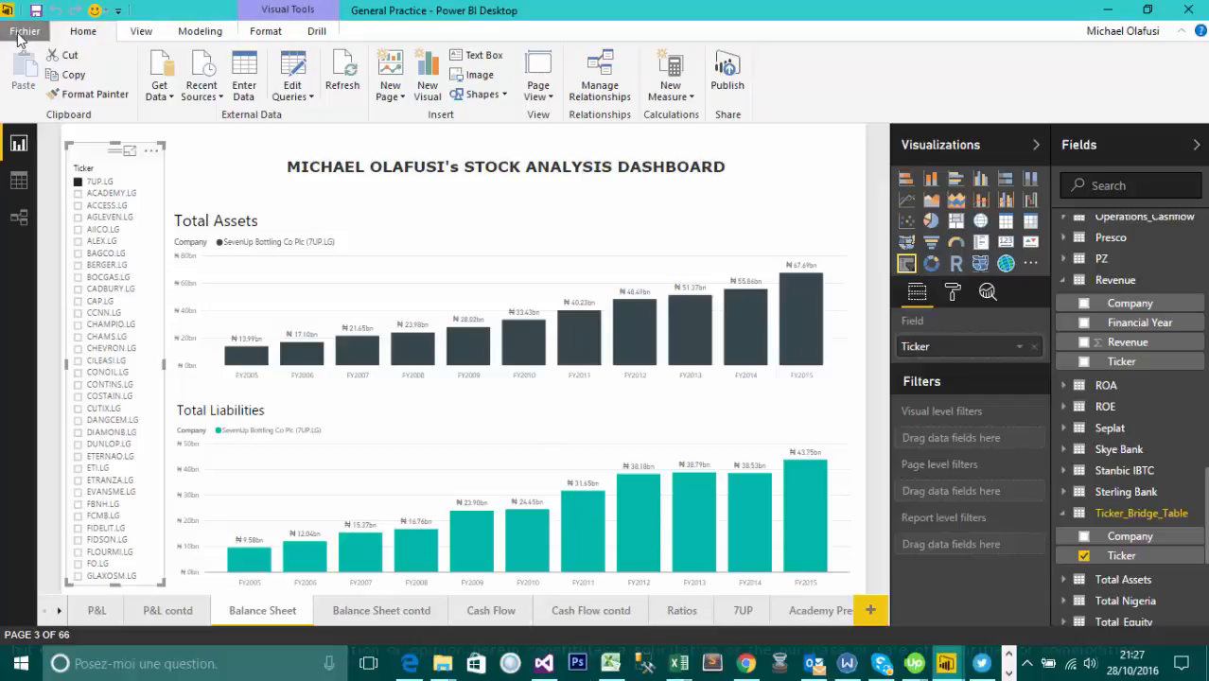
# Step: Reach Options and settings > Options from the File menu
pyautogui.click(26, 31)
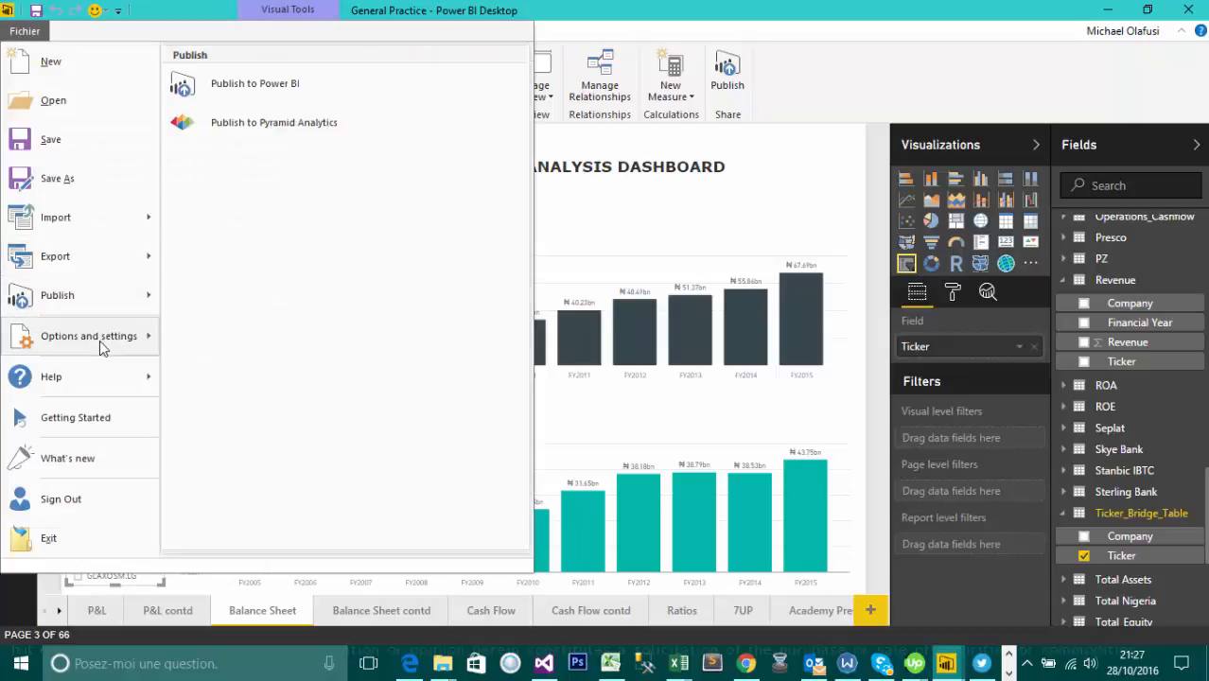
pyautogui.click(89, 335)
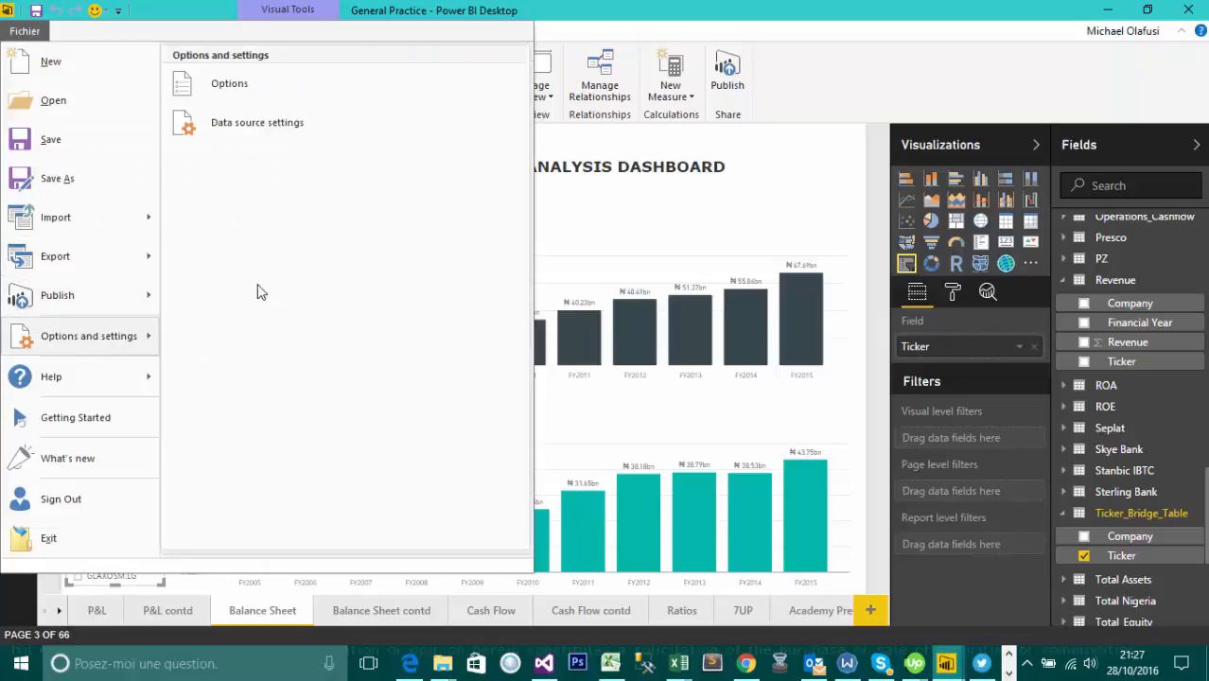
pyautogui.press('Escape')
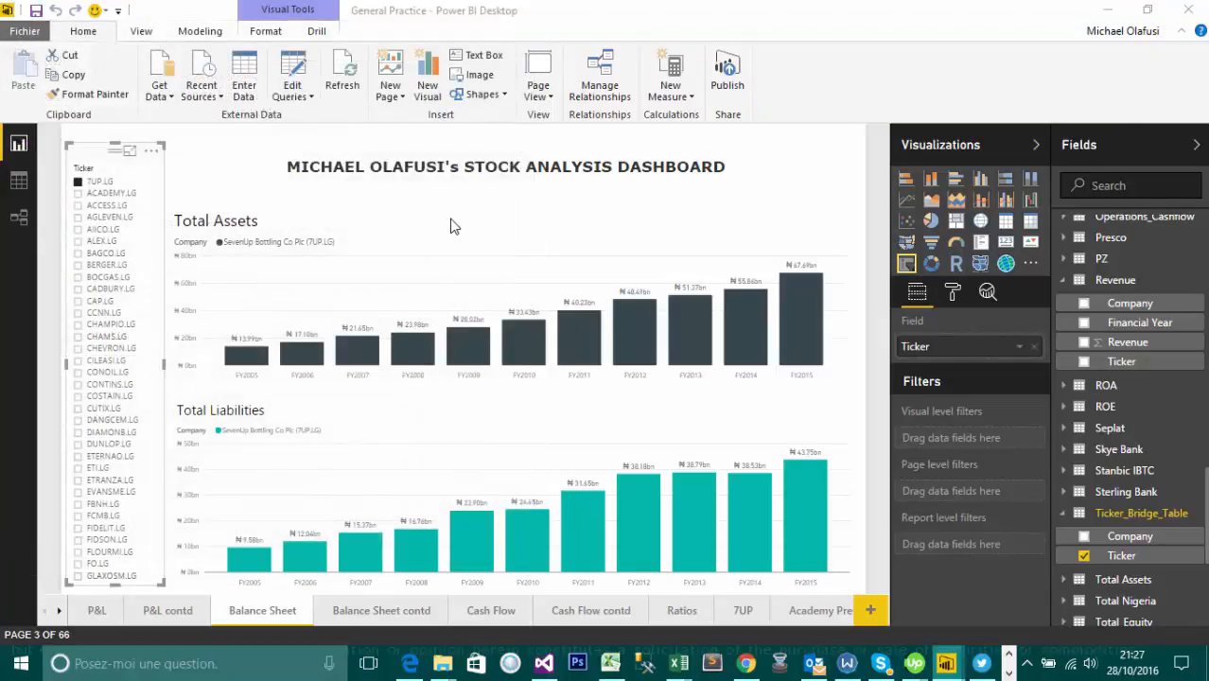
pyautogui.moveTo(463, 197)
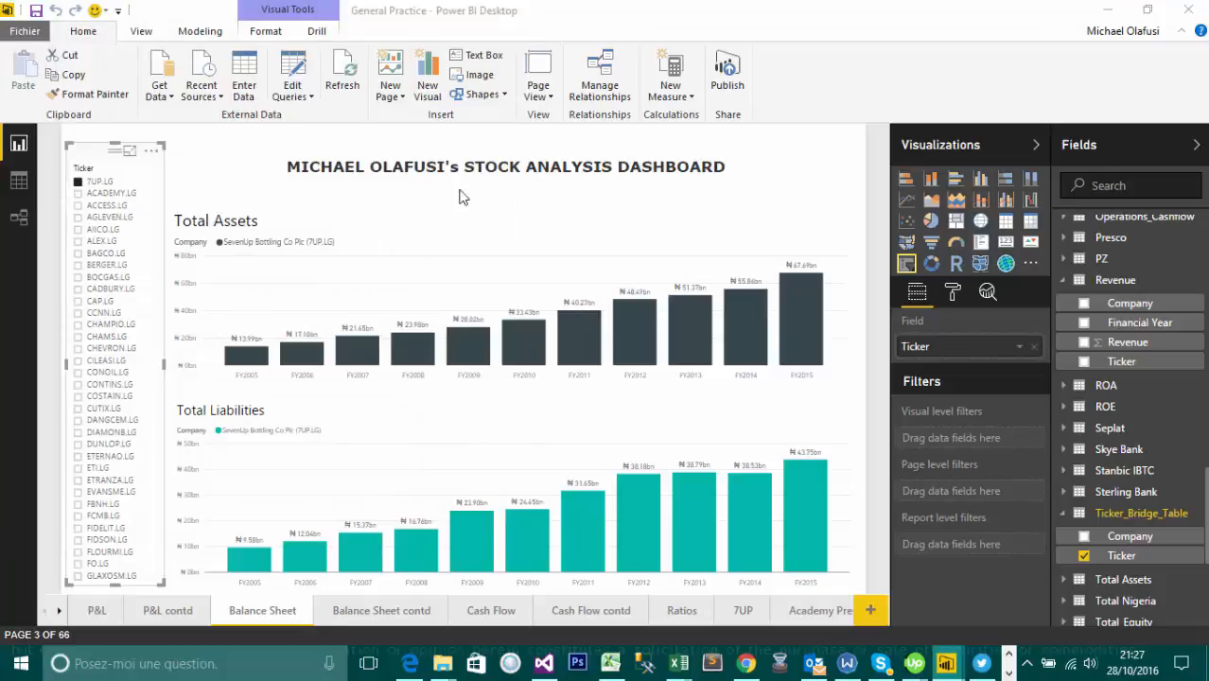
pyautogui.moveTo(532, 247)
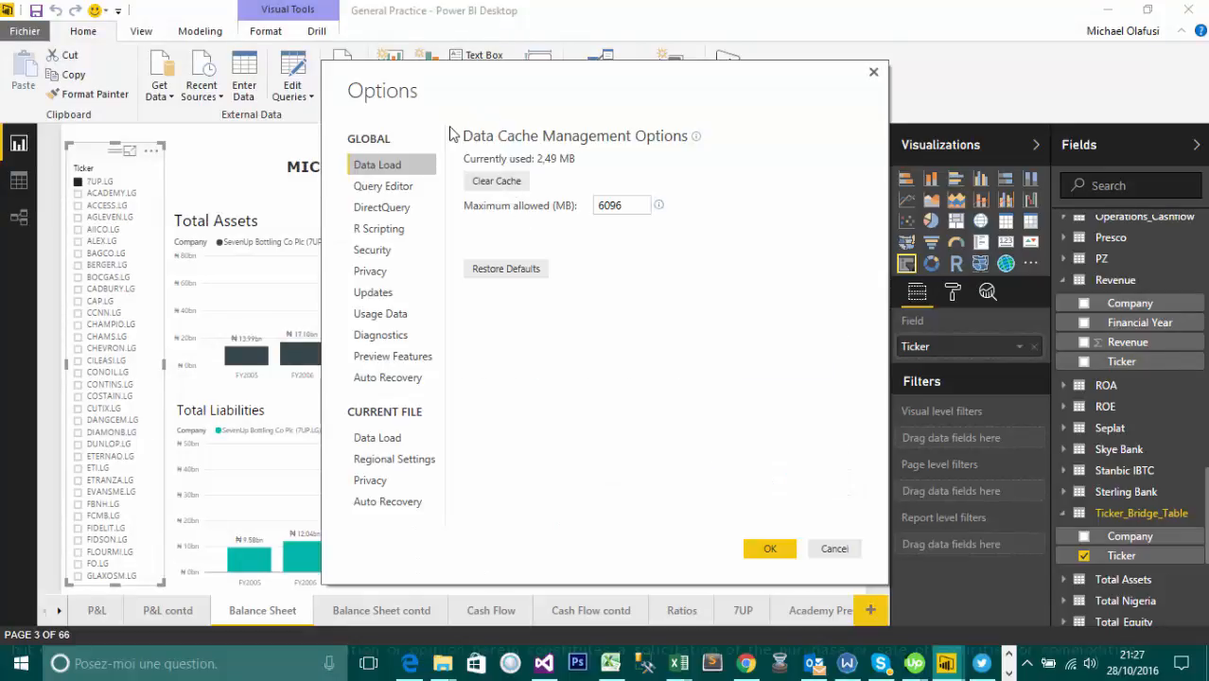
pyautogui.moveTo(421, 164)
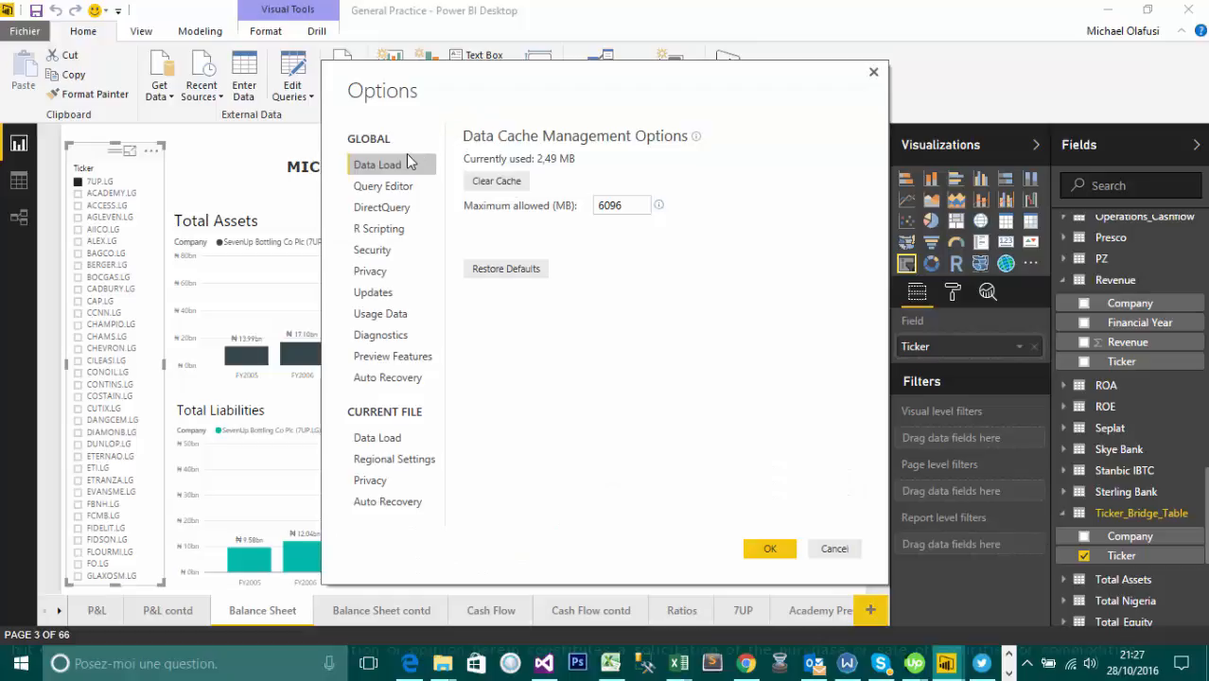
pyautogui.moveTo(374, 147)
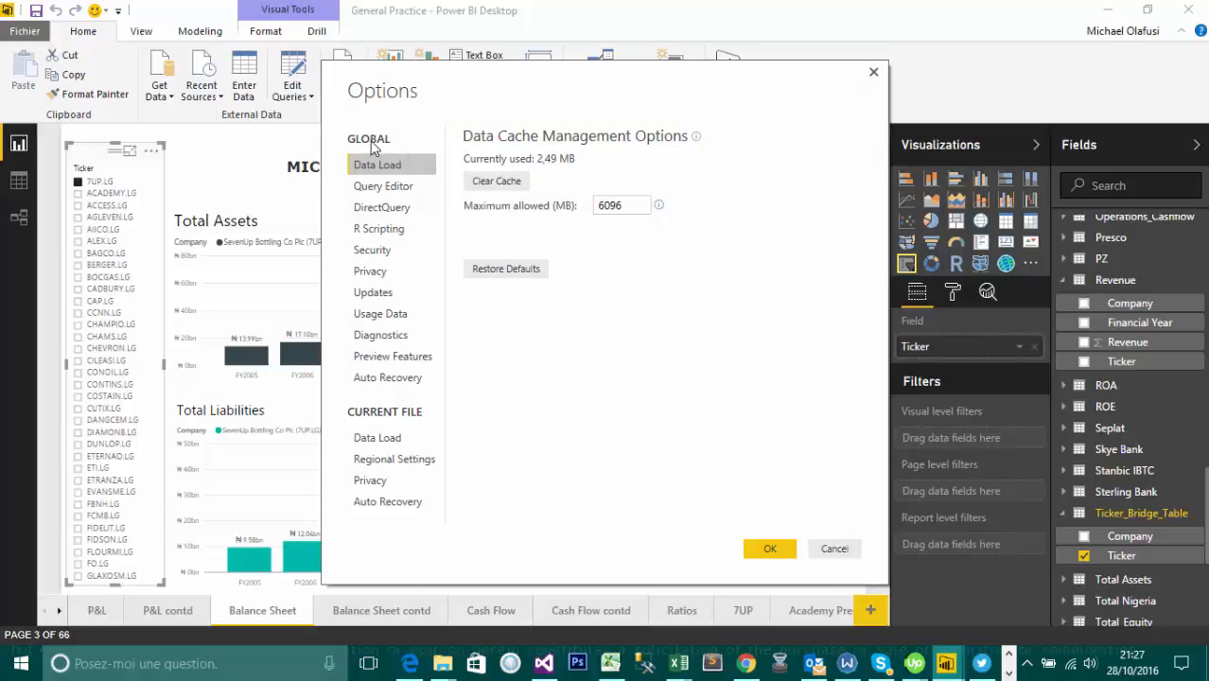
pyautogui.moveTo(381, 414)
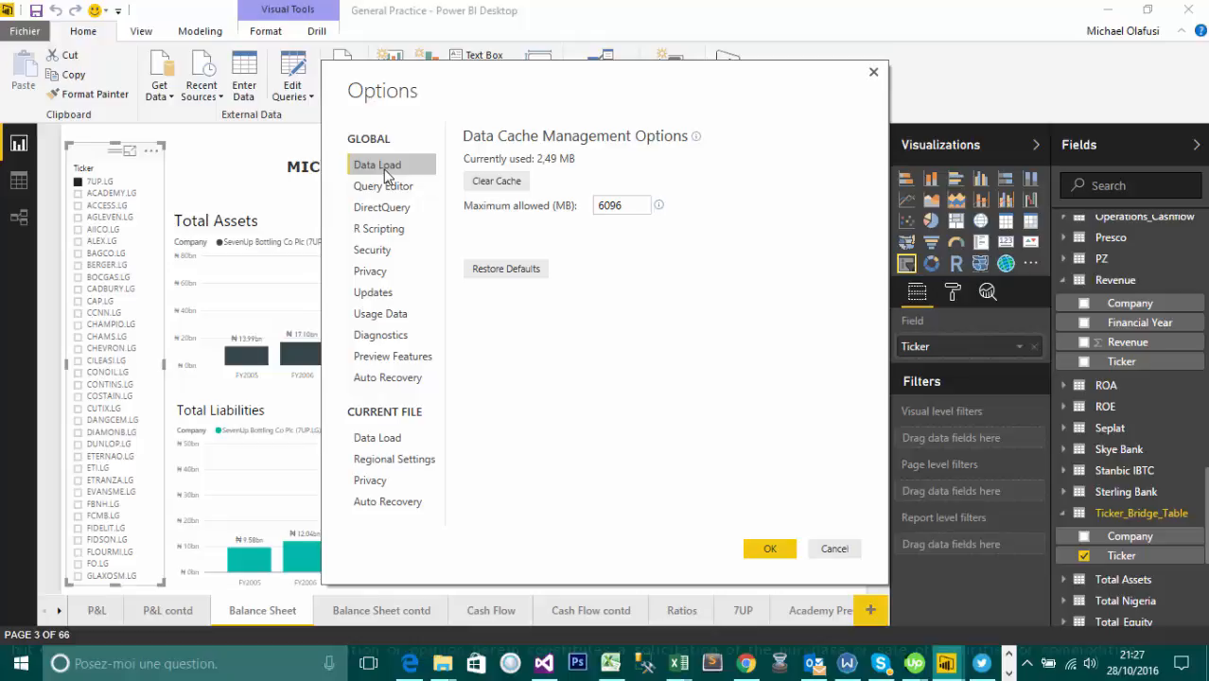
pyautogui.click(619, 205)
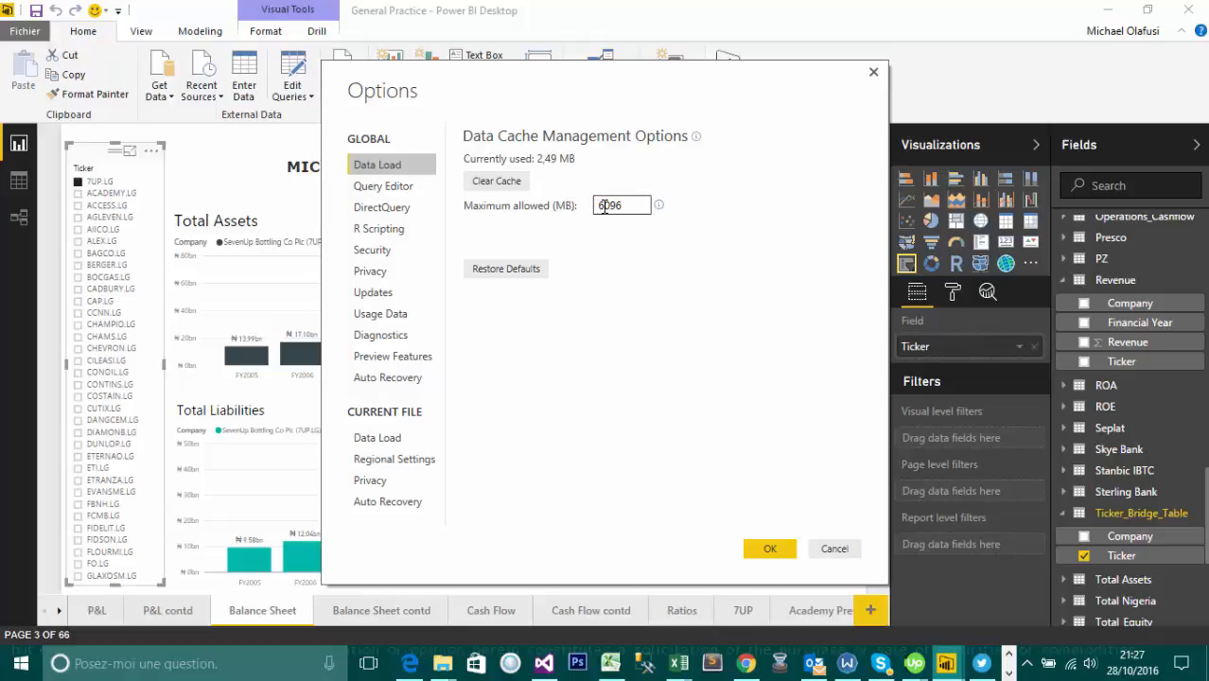
pyautogui.press('Backspace')
pyautogui.write('2')
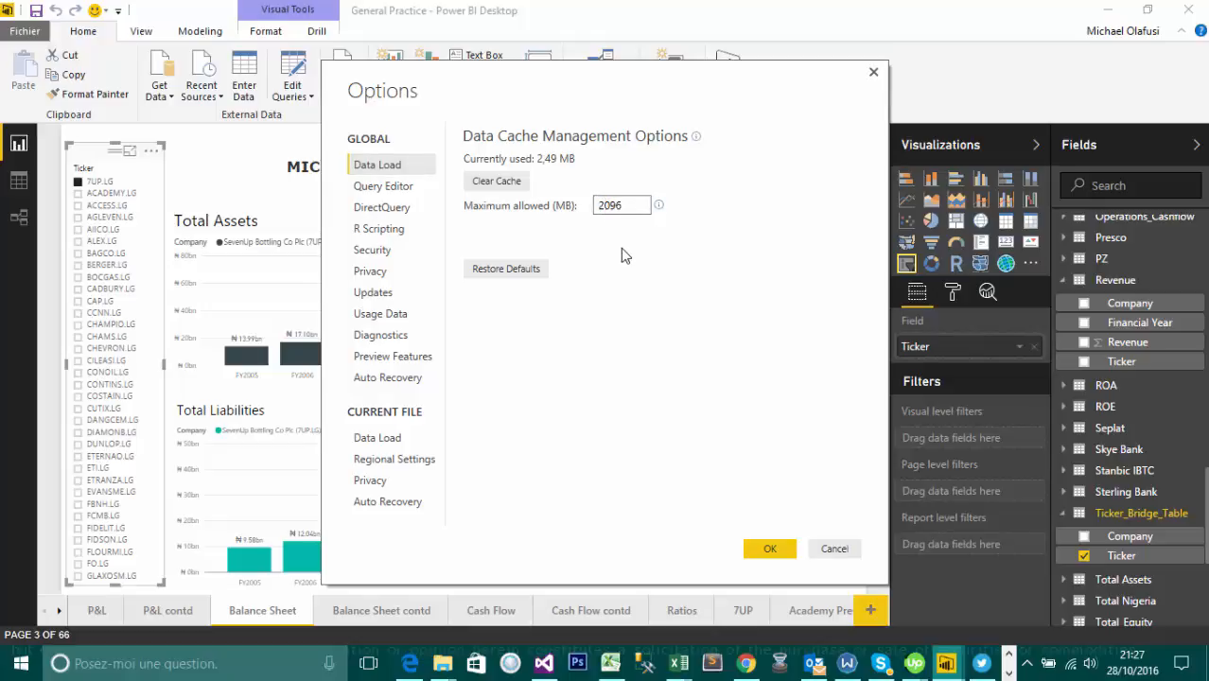
pyautogui.moveTo(664, 238)
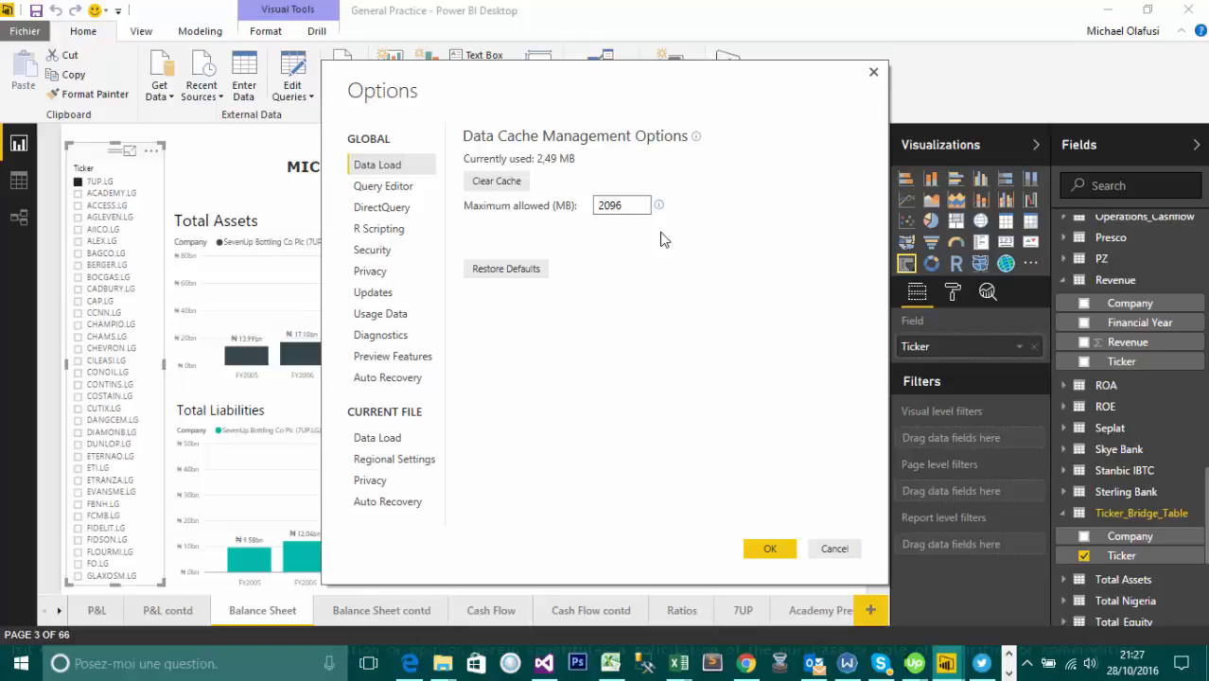
pyautogui.click(621, 205)
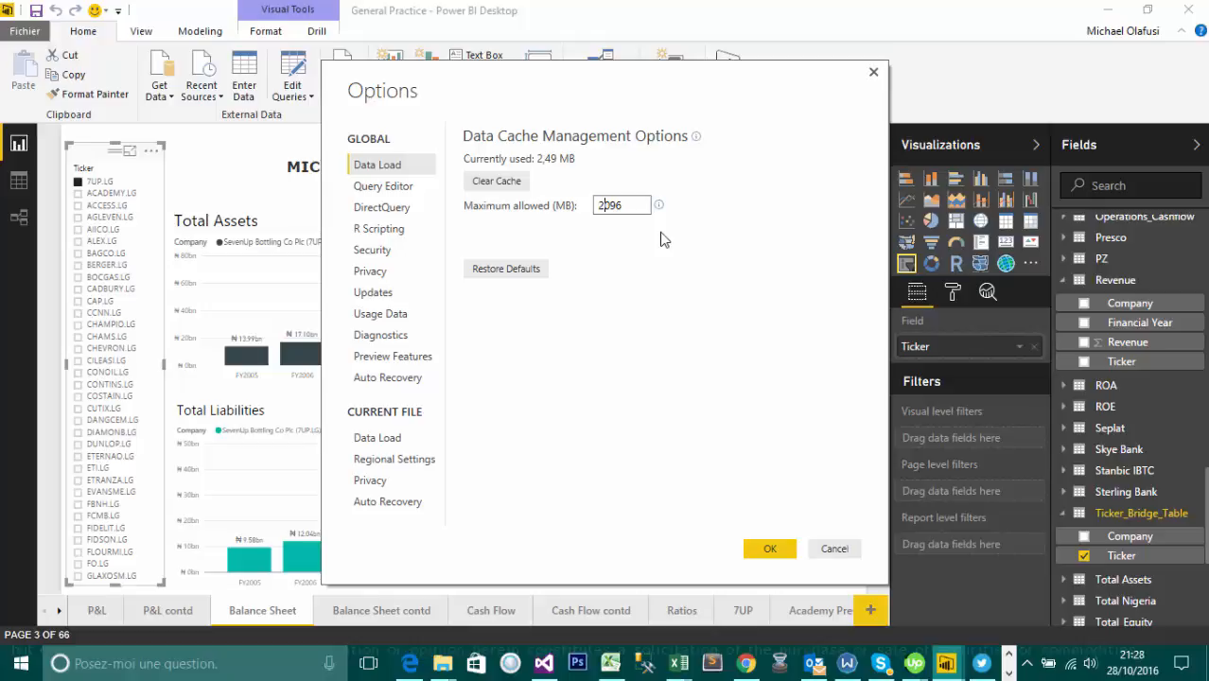
pyautogui.write('6096')
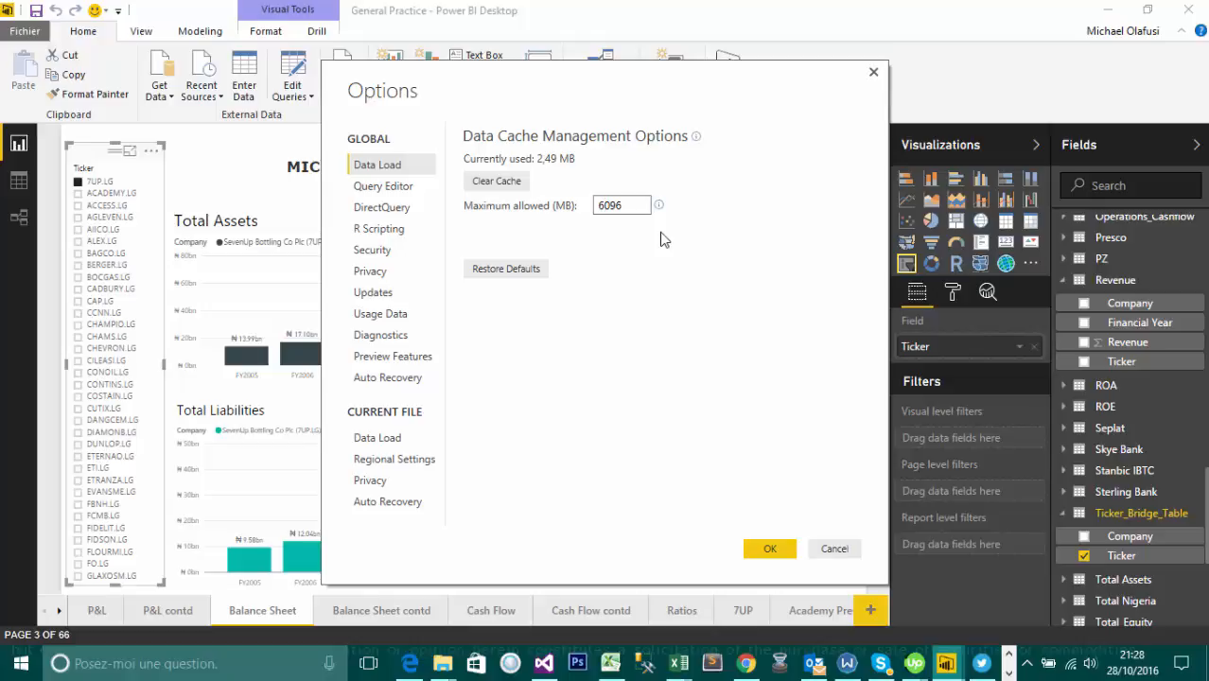
pyautogui.moveTo(546, 232)
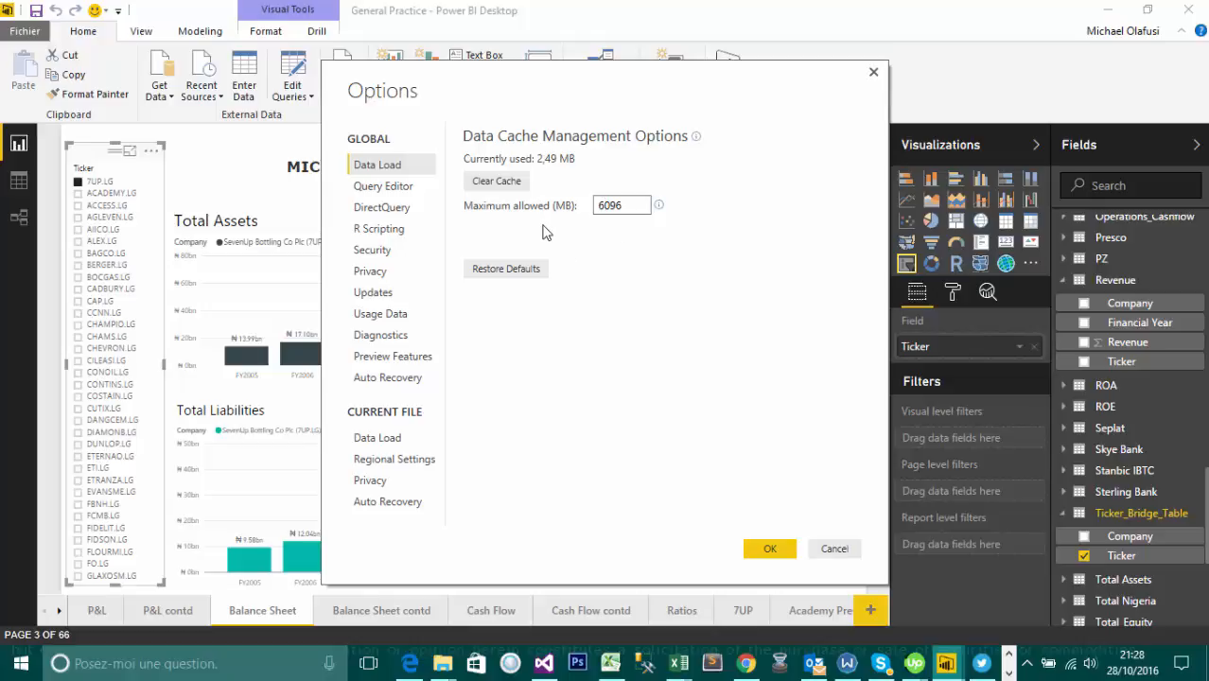
pyautogui.click(620, 206)
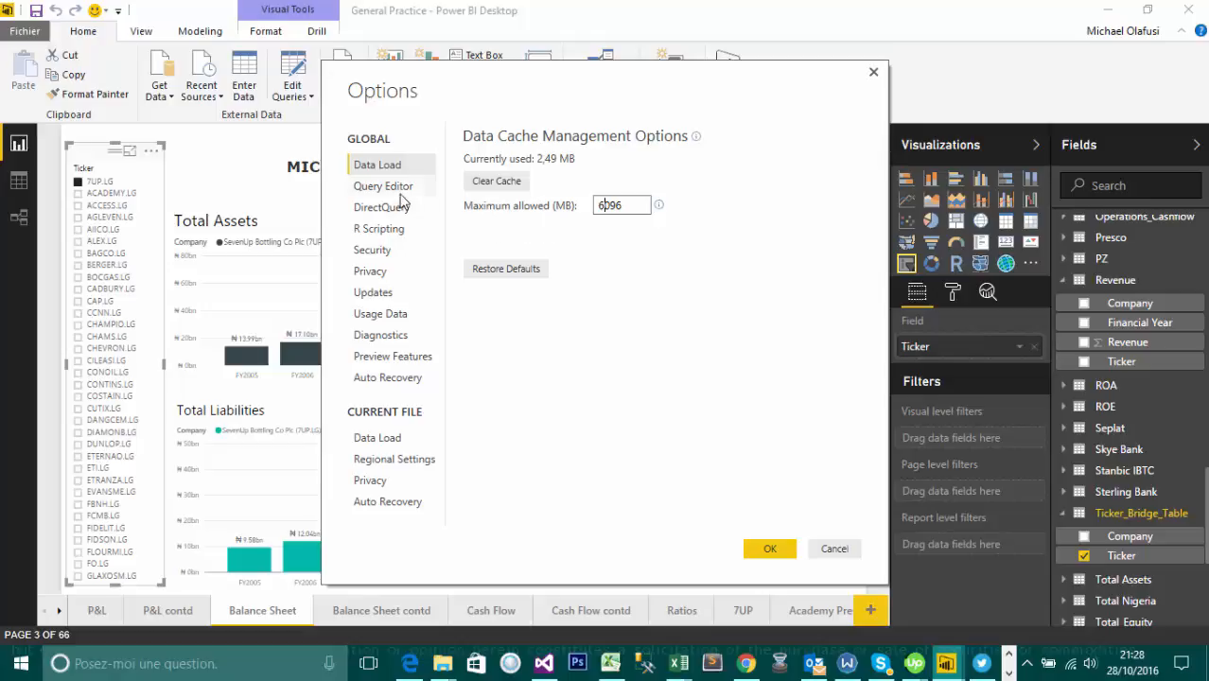
# Step: Show the global Query Editor page, with Query Settings pane and whitespace preview enabled
pyautogui.click(384, 185)
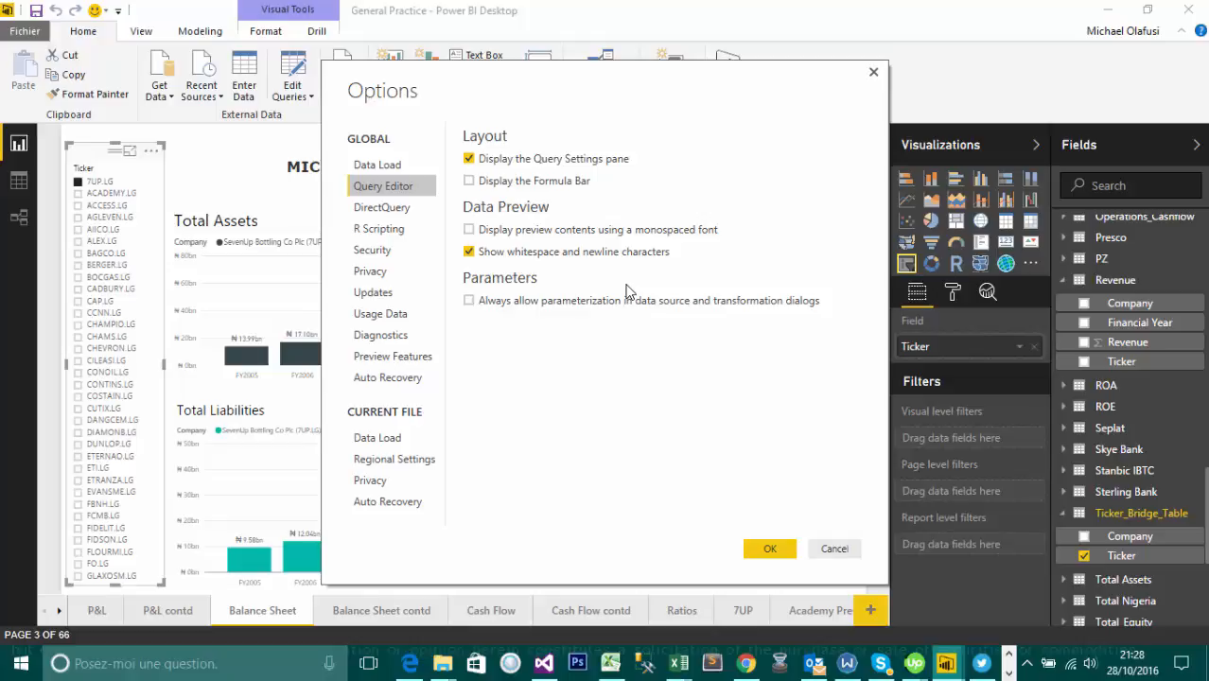
pyautogui.moveTo(354, 209)
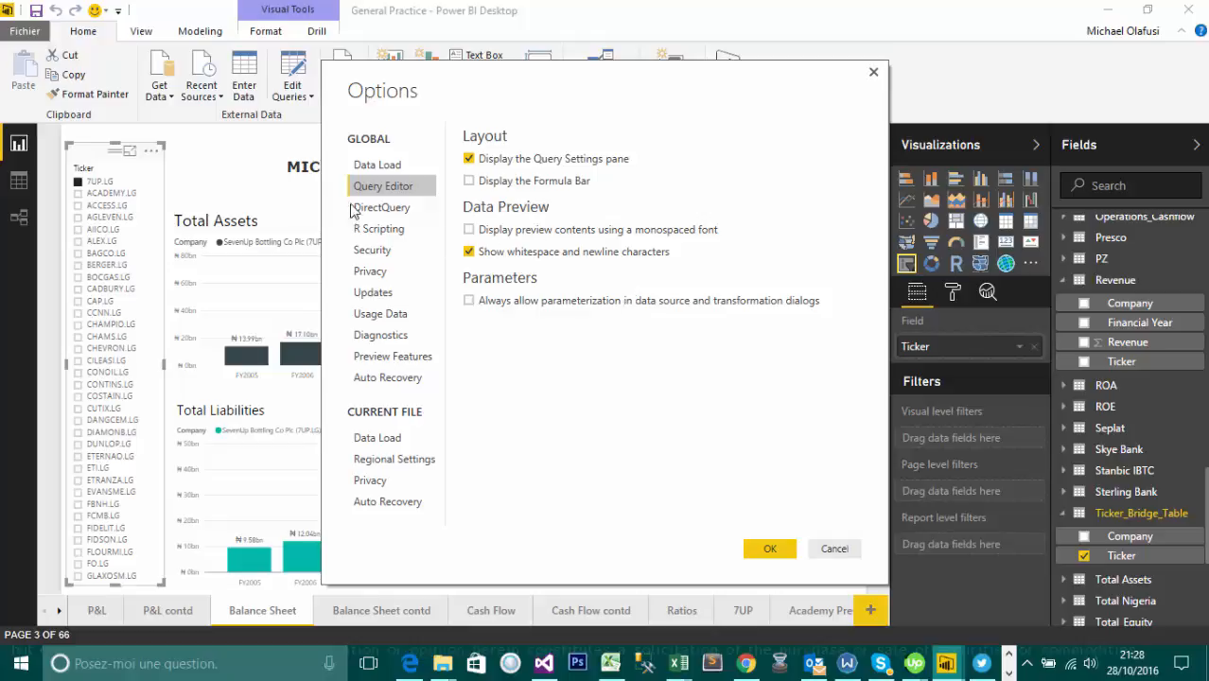
# Step: Show the global DirectQuery page, keeping unrestricted measures turned off
pyautogui.click(383, 207)
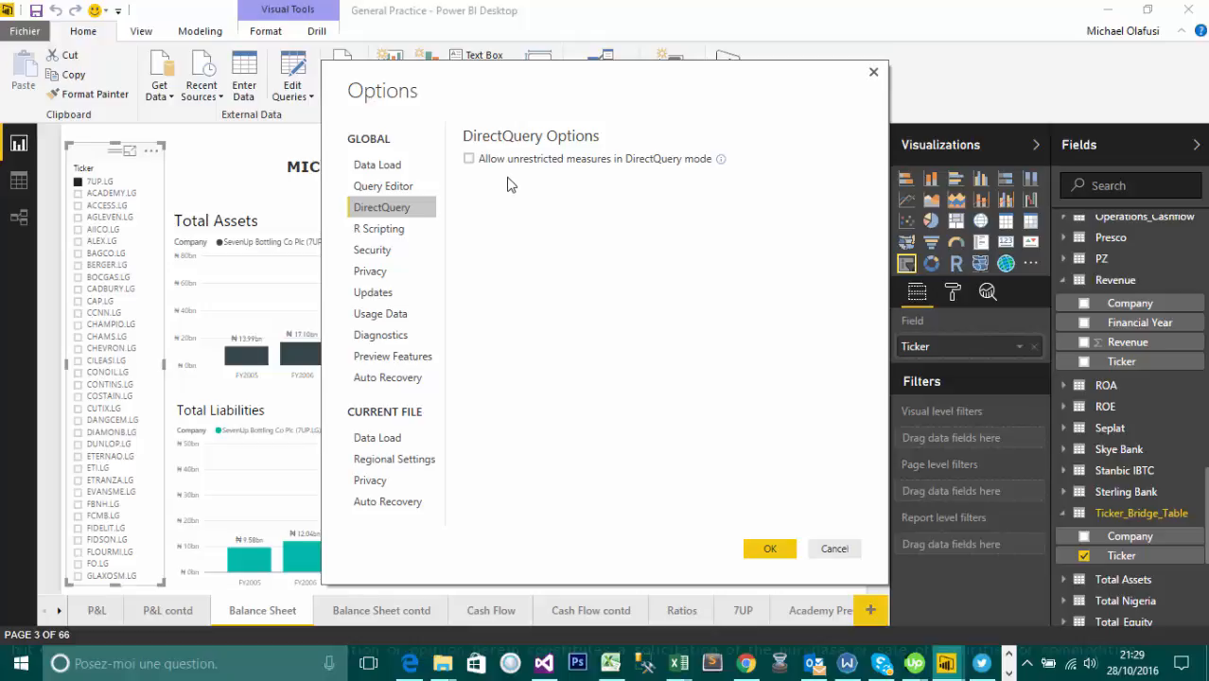
pyautogui.moveTo(607, 194)
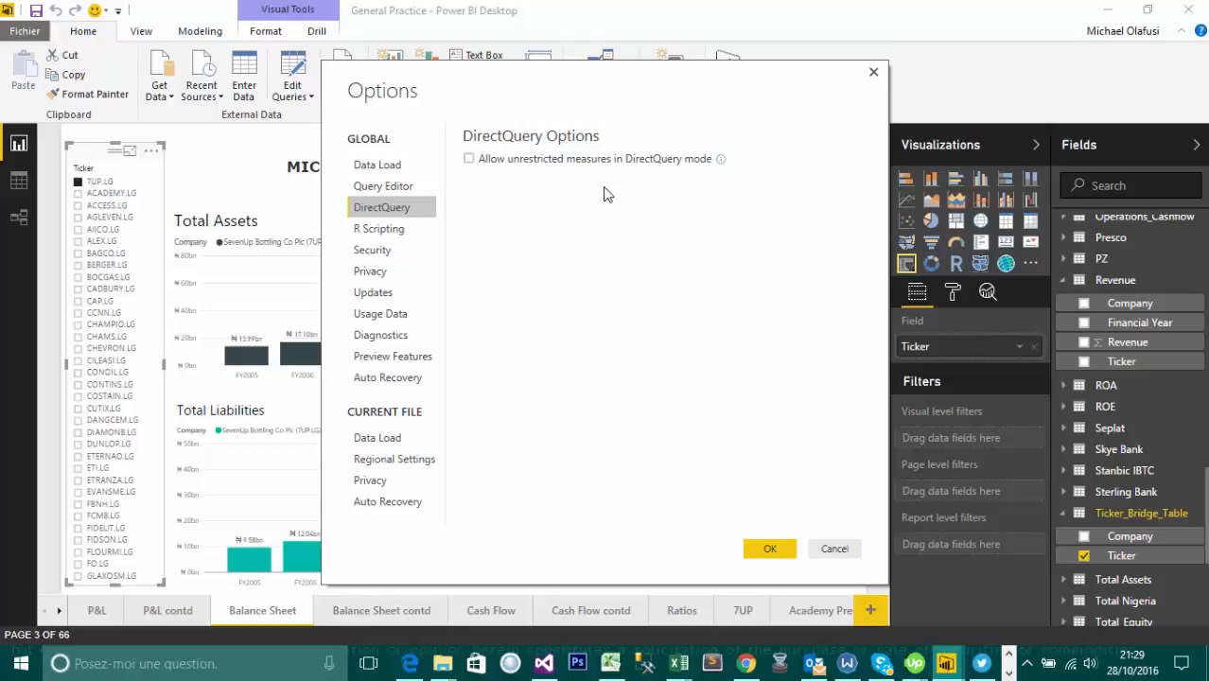
pyautogui.moveTo(635, 165)
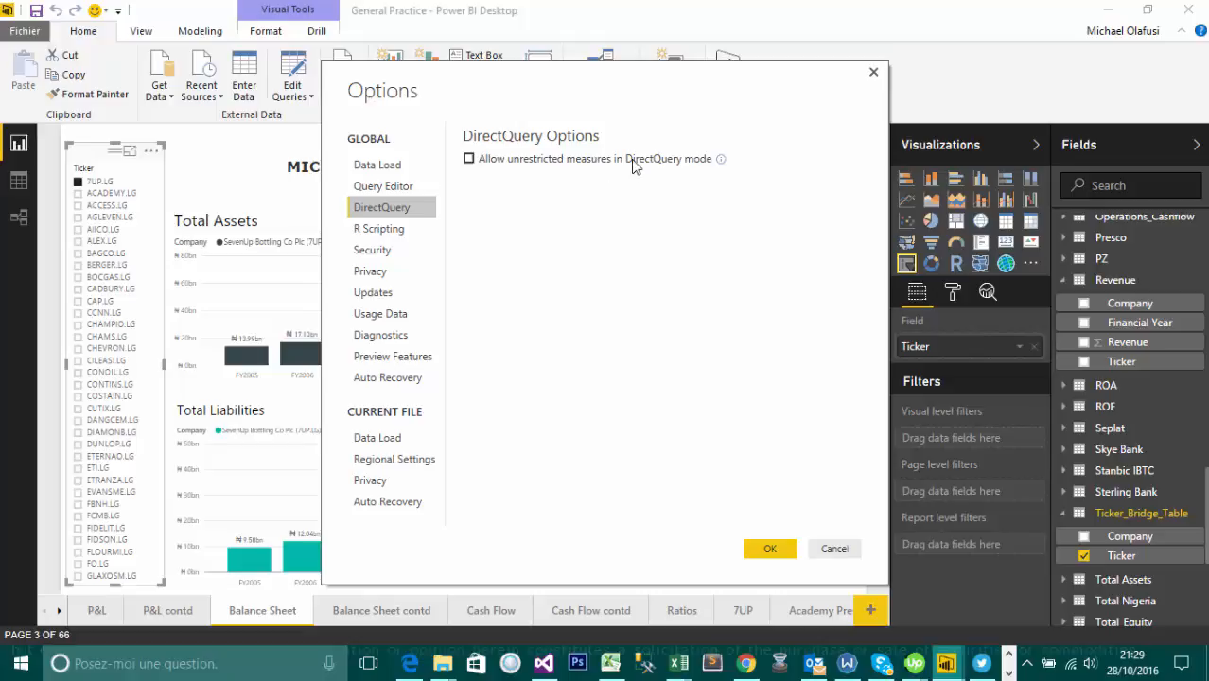
pyautogui.moveTo(720, 159)
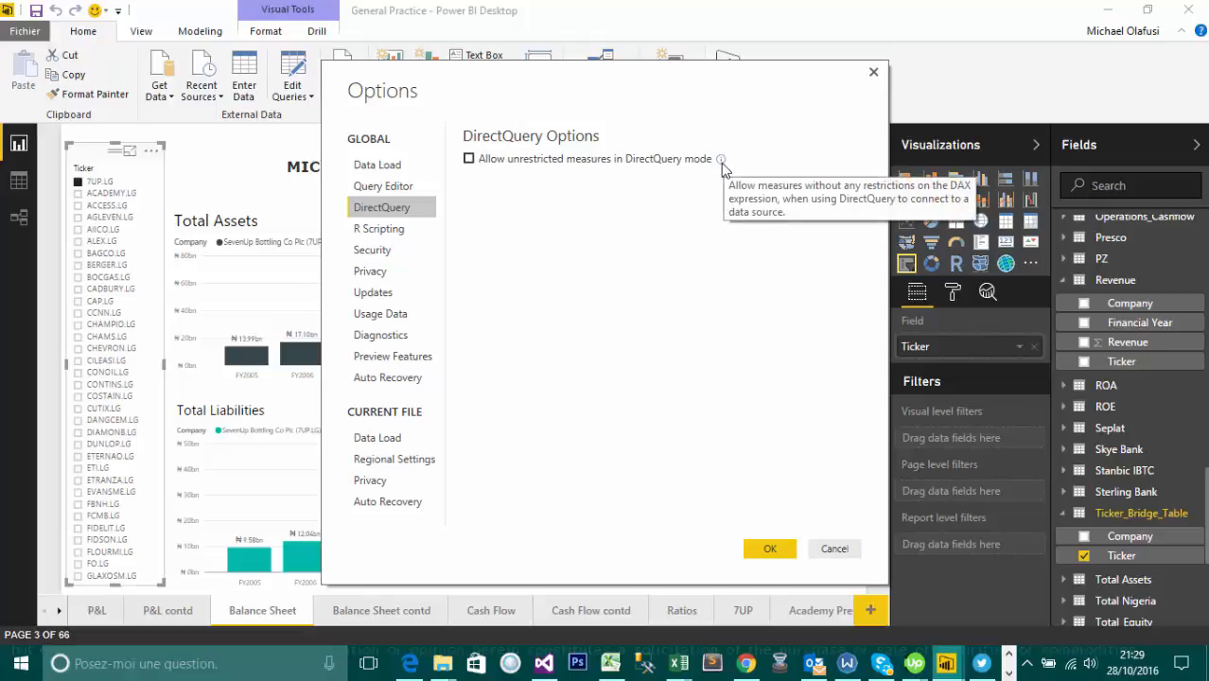
pyautogui.moveTo(652, 183)
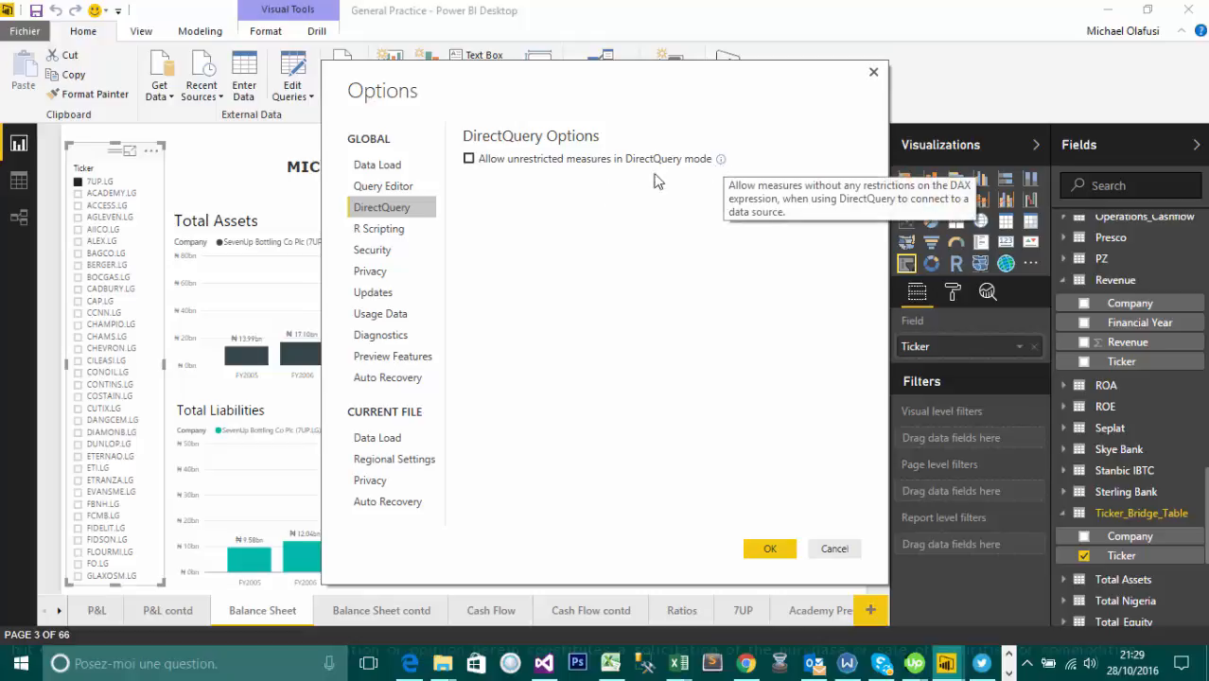
pyautogui.moveTo(551, 177)
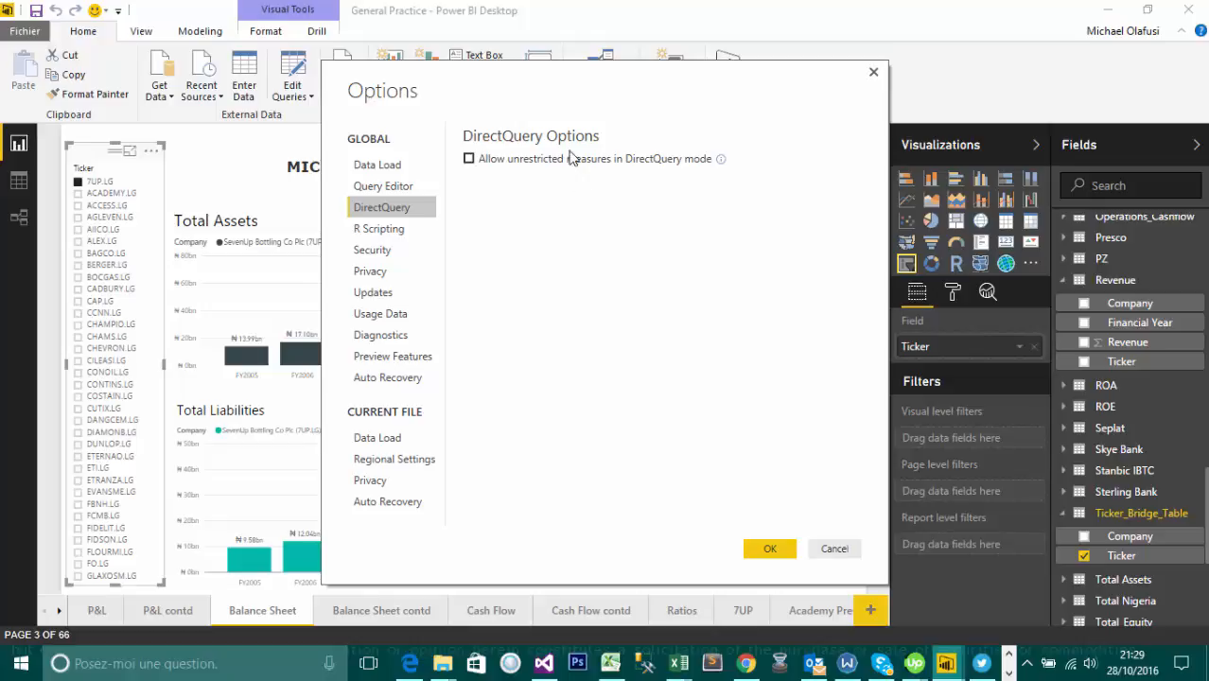
pyautogui.moveTo(557, 192)
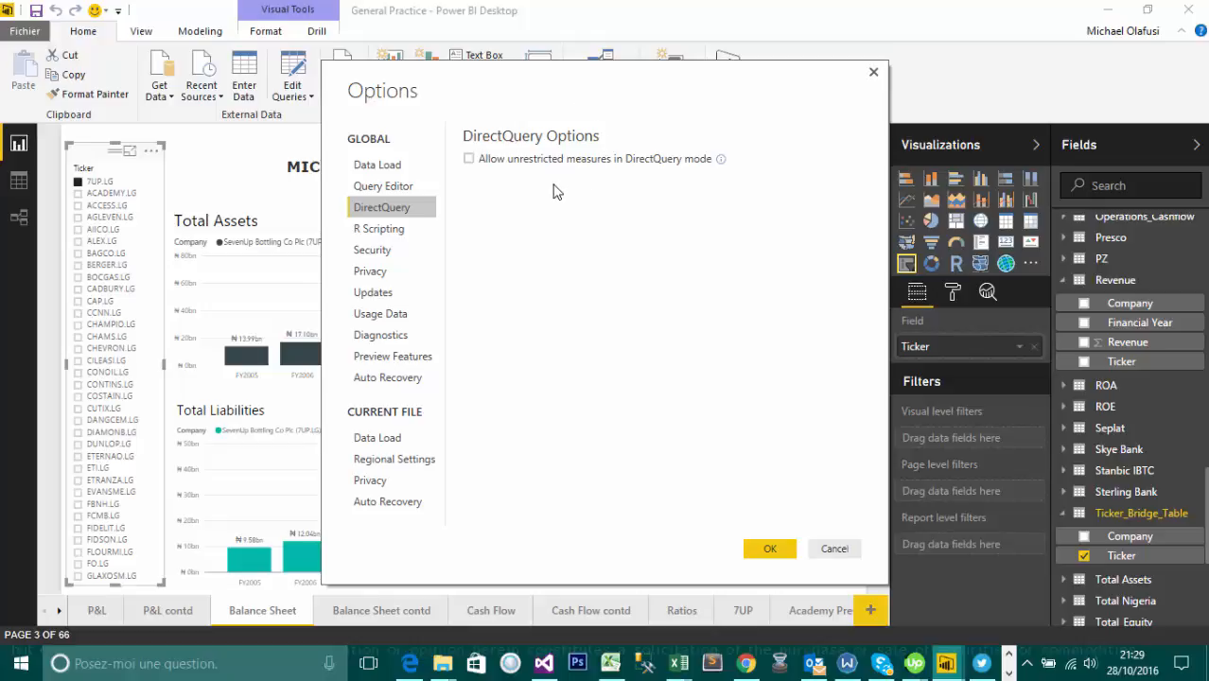
pyautogui.moveTo(394, 235)
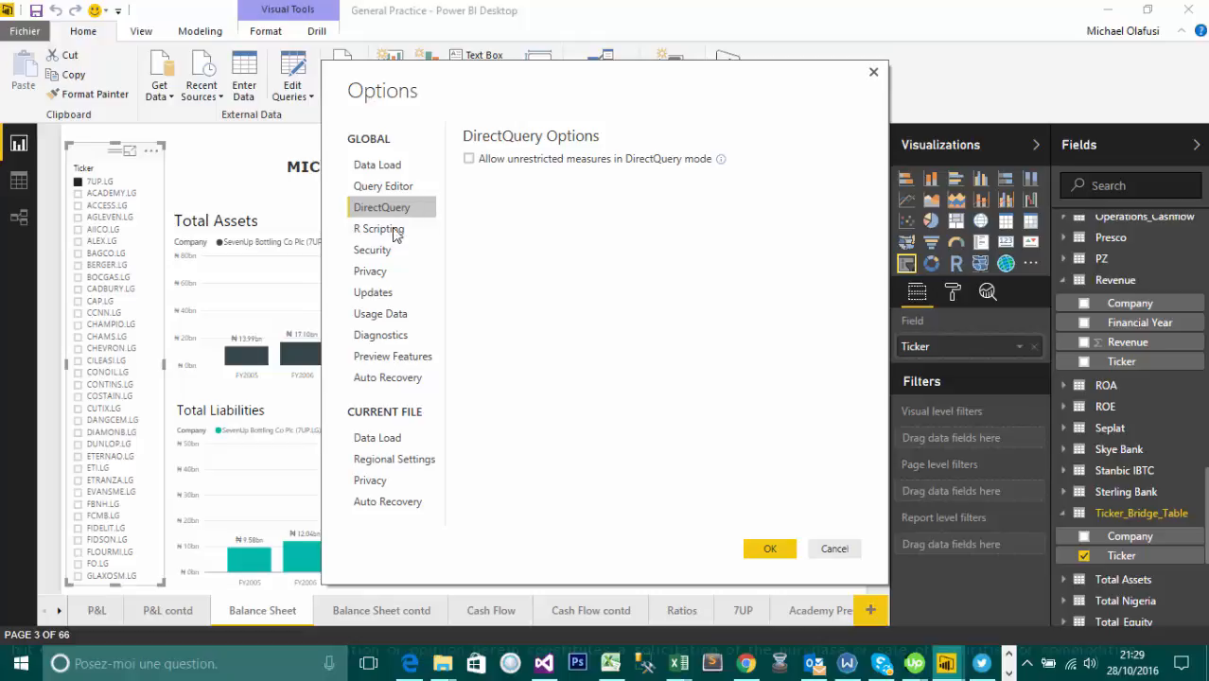
pyautogui.click(379, 228)
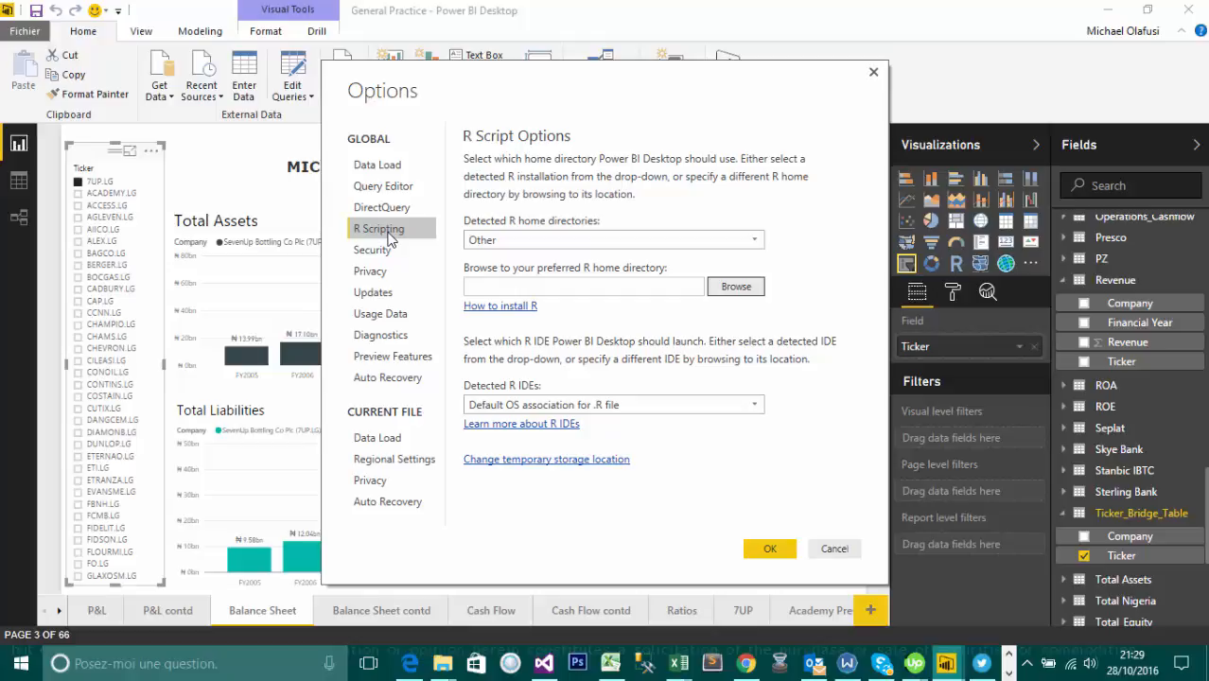
pyautogui.moveTo(397, 487)
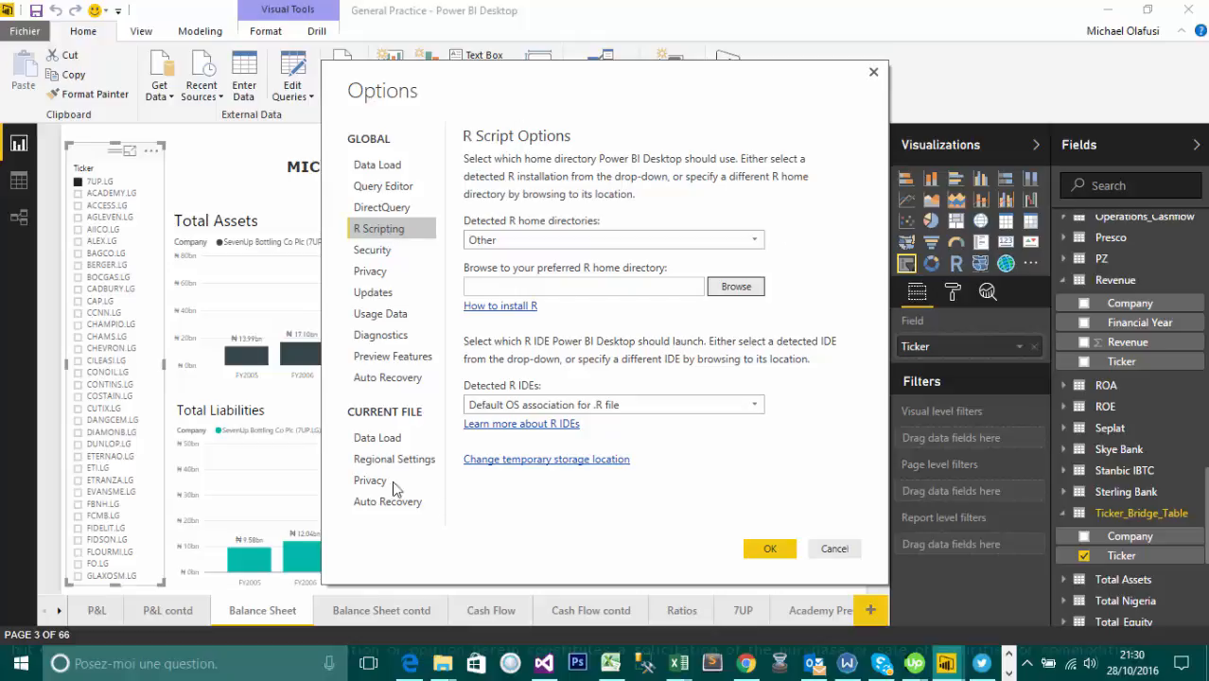
pyautogui.moveTo(743, 323)
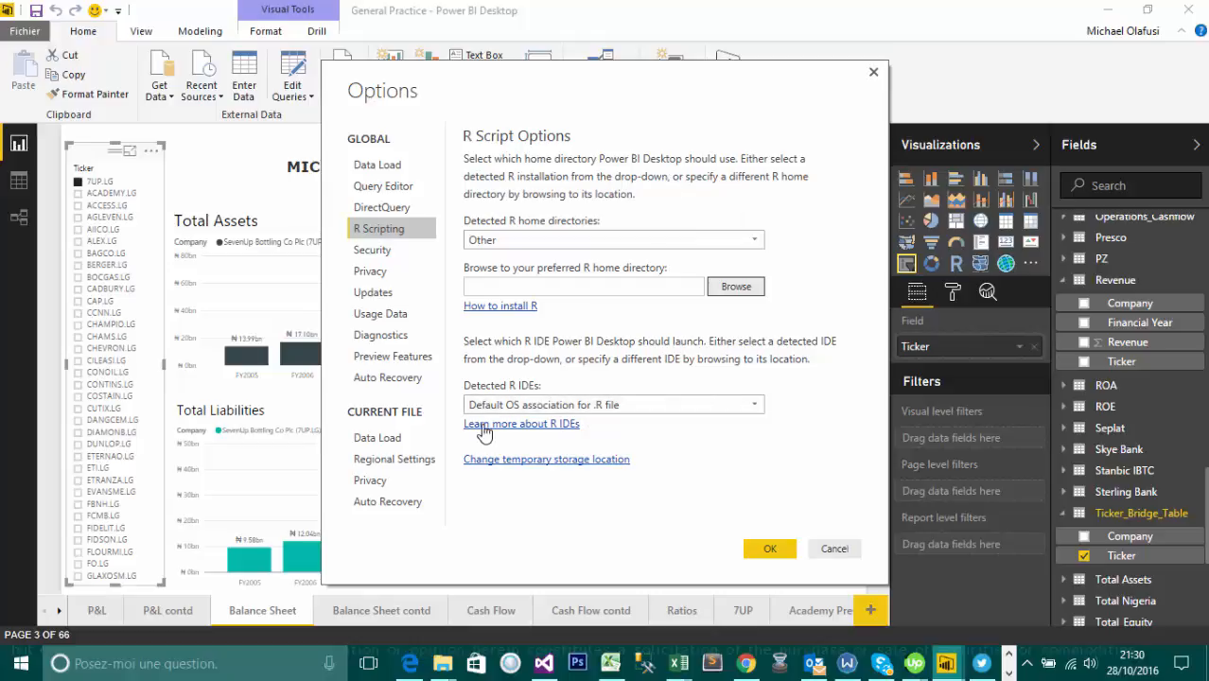
pyautogui.moveTo(551, 383)
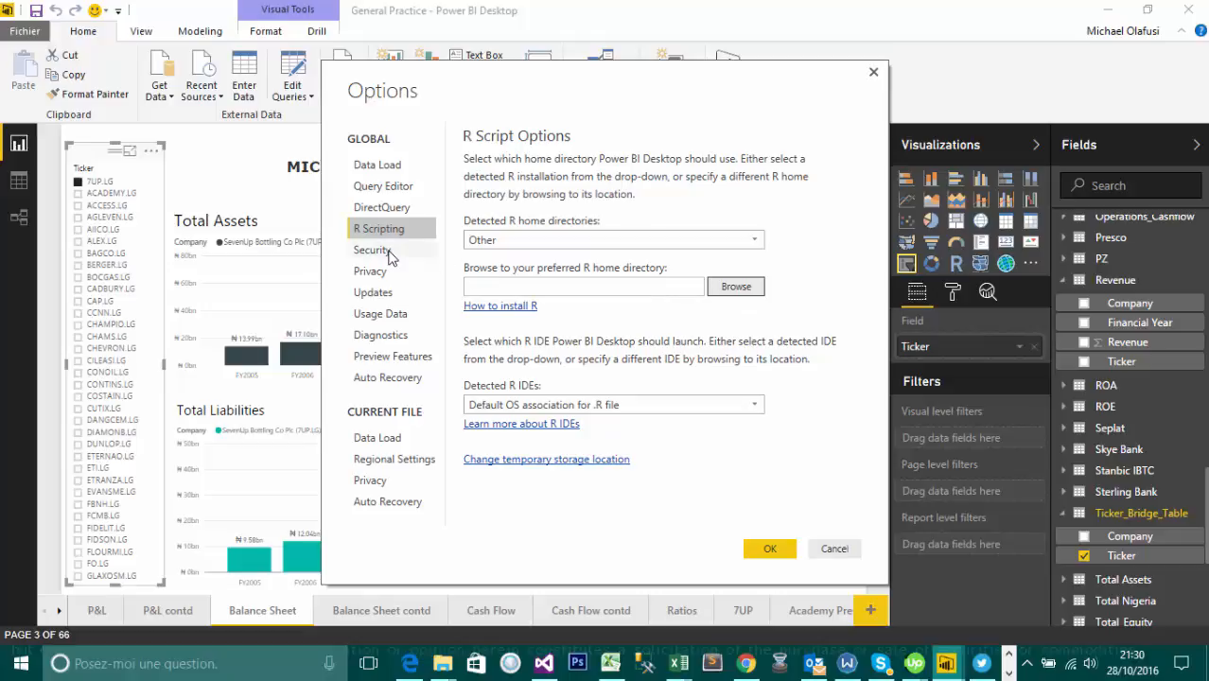
# Step: Show the global Security page, keeping native query and web preview approvals ticked
pyautogui.click(371, 248)
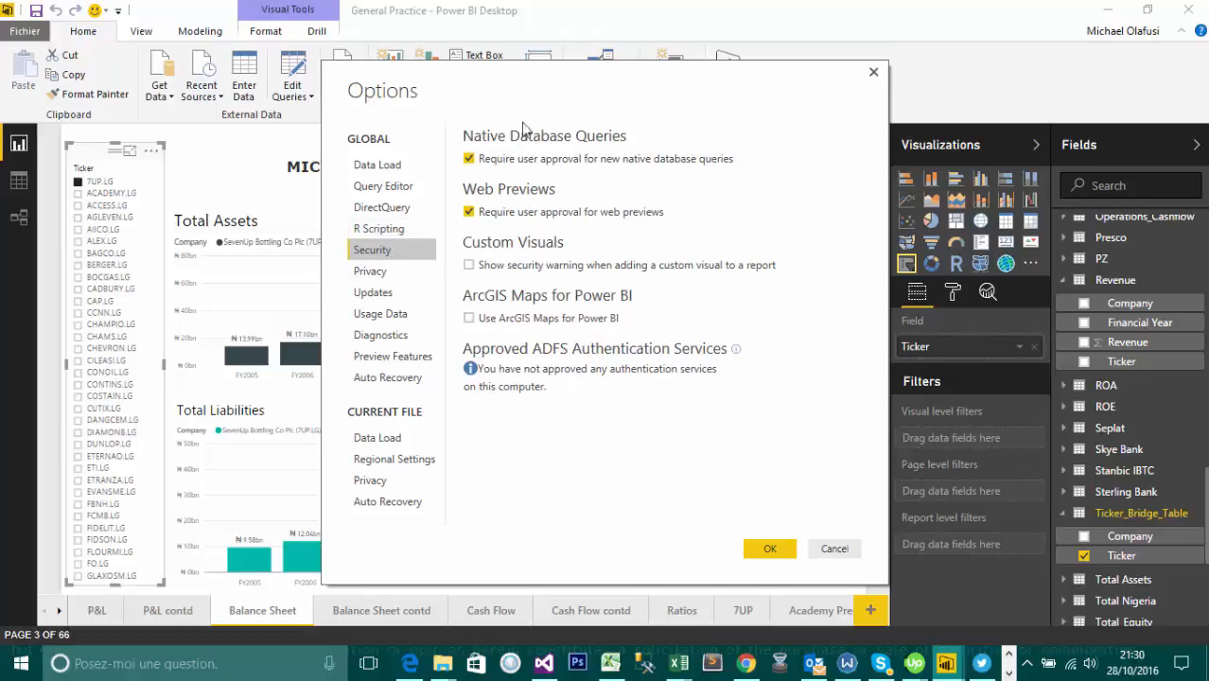
pyautogui.moveTo(536, 202)
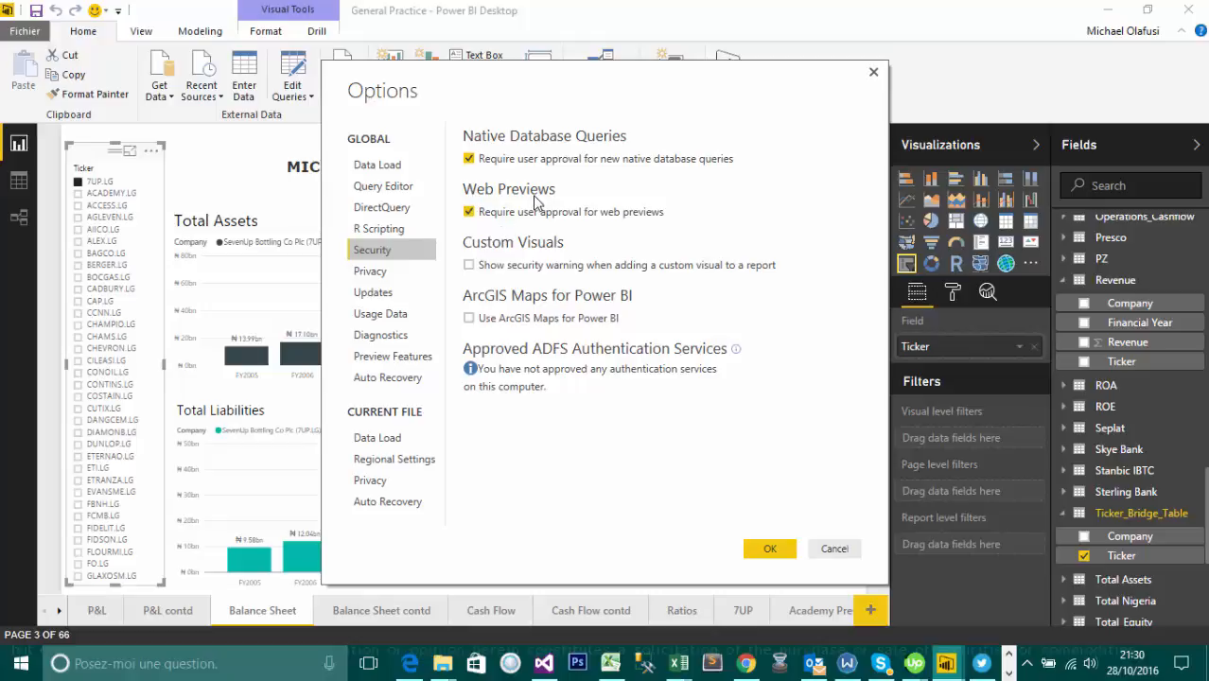
pyautogui.moveTo(549, 220)
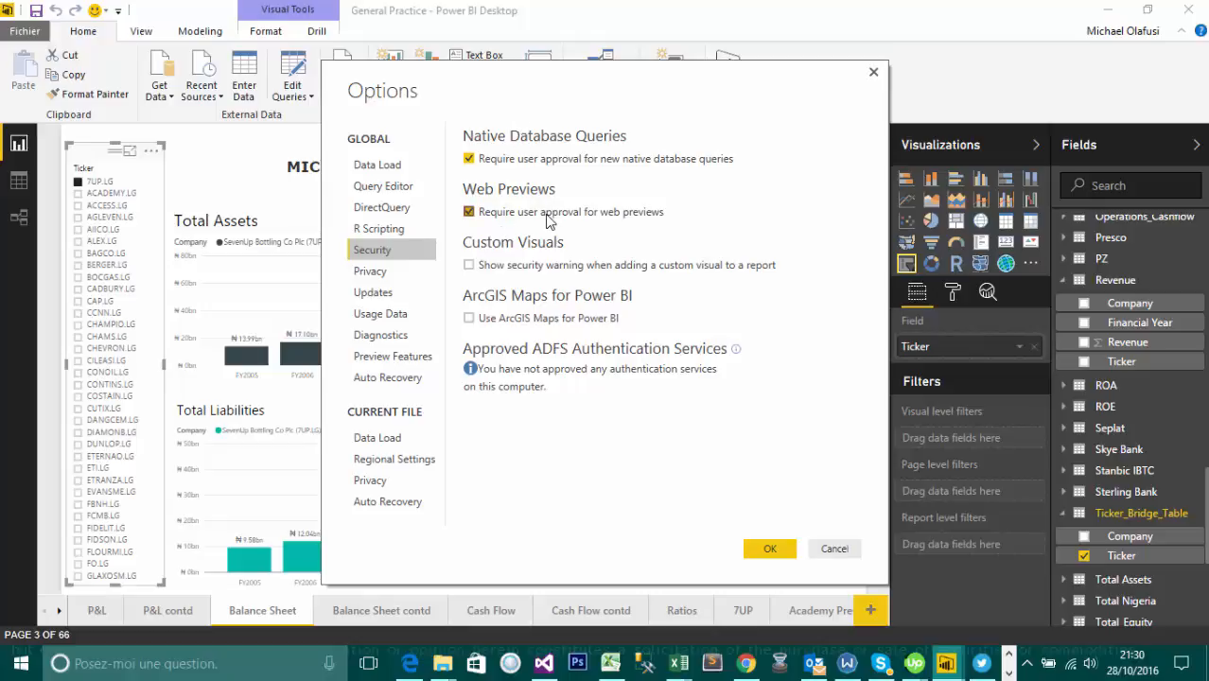
pyautogui.moveTo(511, 143)
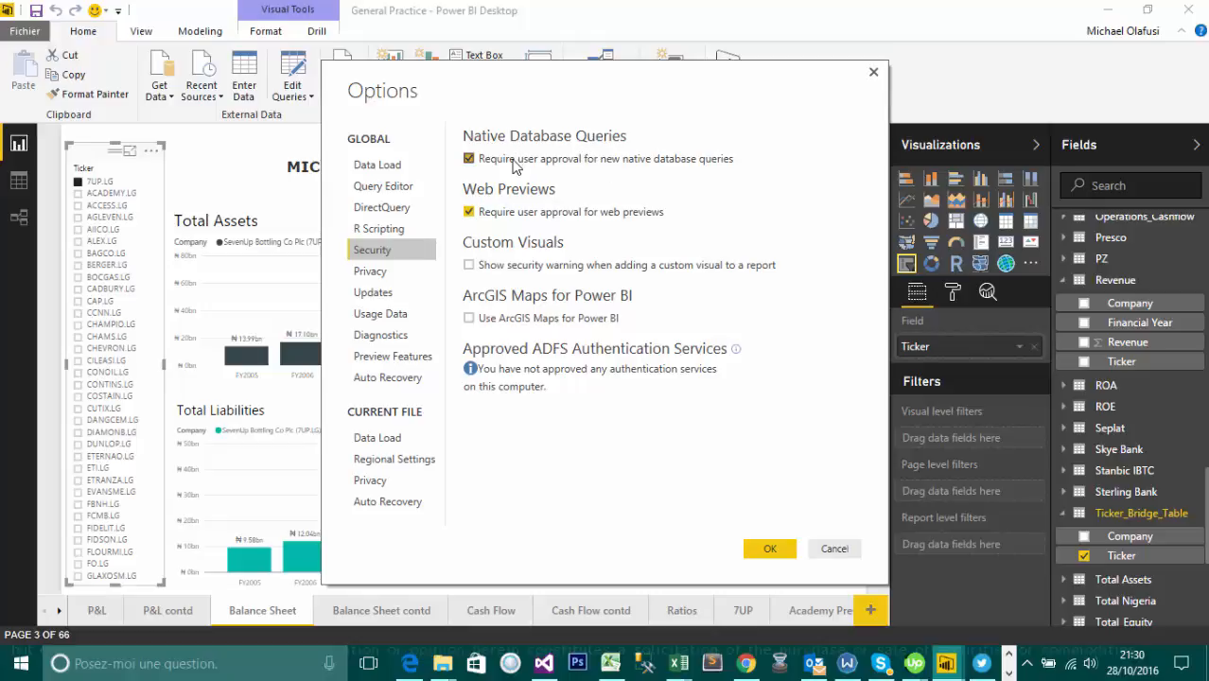
pyautogui.moveTo(516, 168)
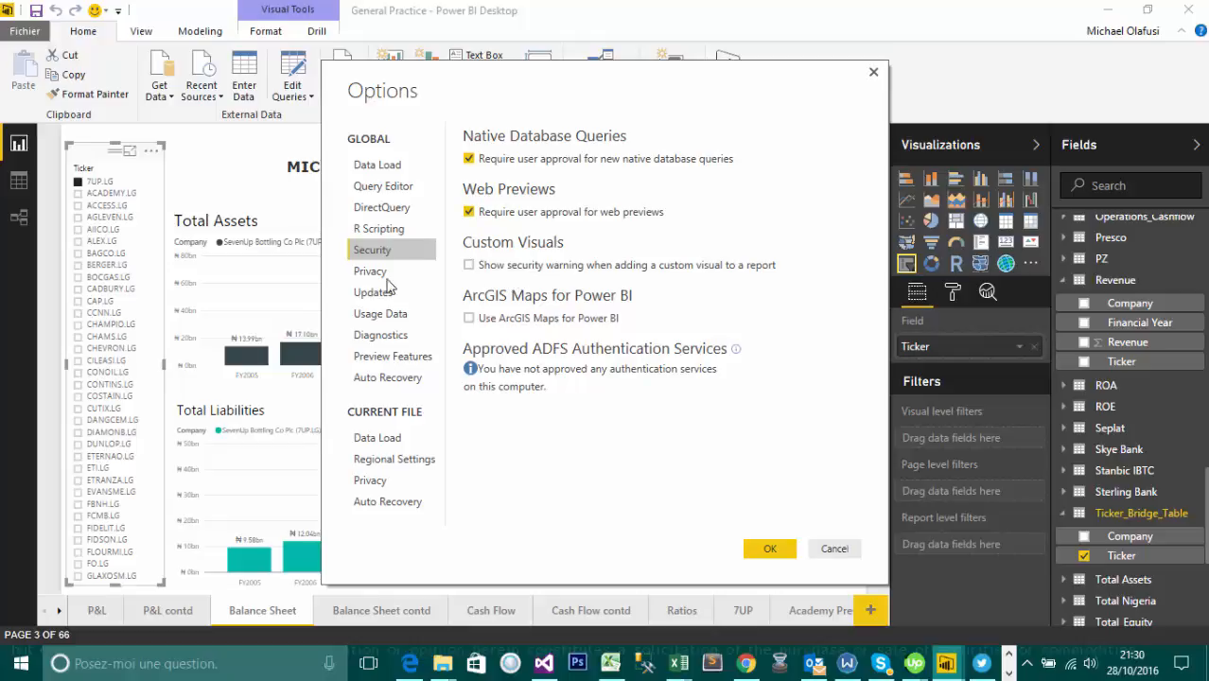
# Step: Set global Privacy to combine data by each file's Privacy Level settings
pyautogui.click(368, 272)
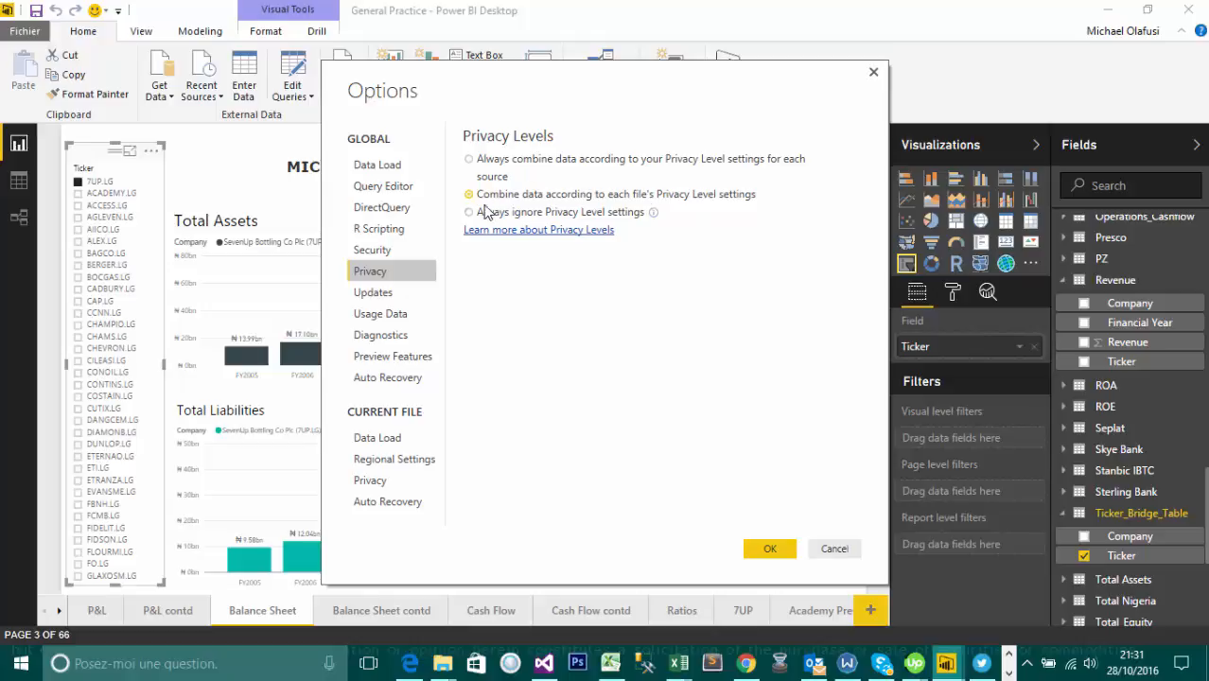
pyautogui.click(468, 211)
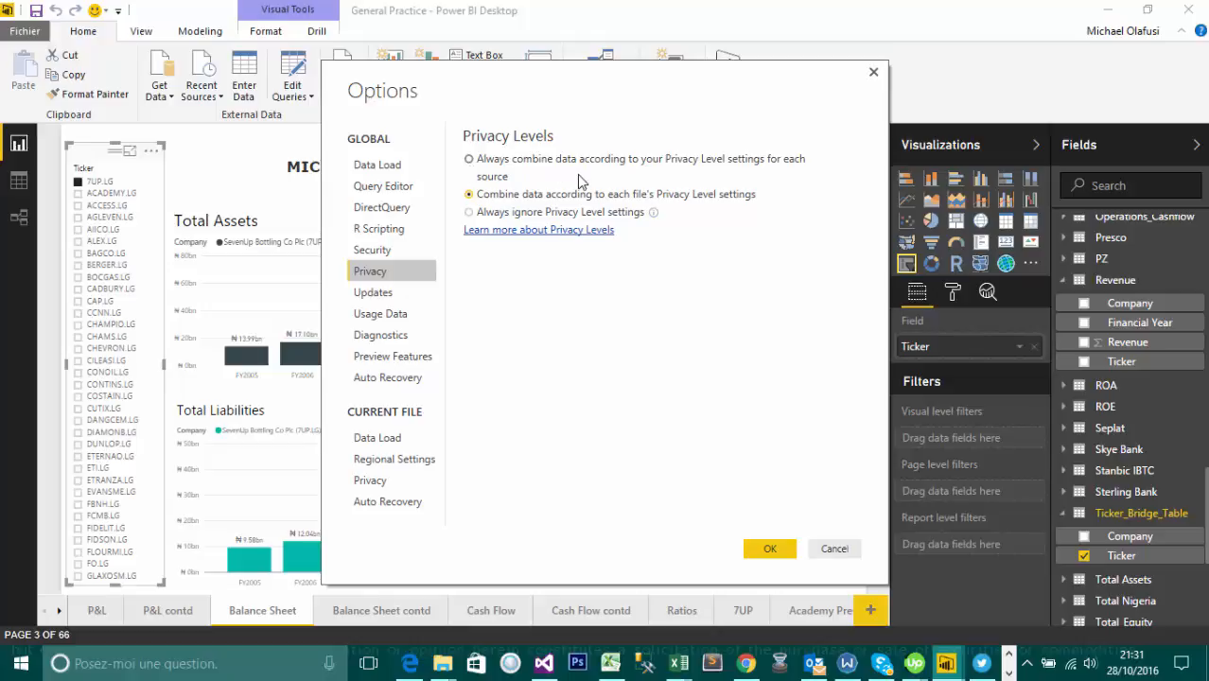
pyautogui.moveTo(525, 151)
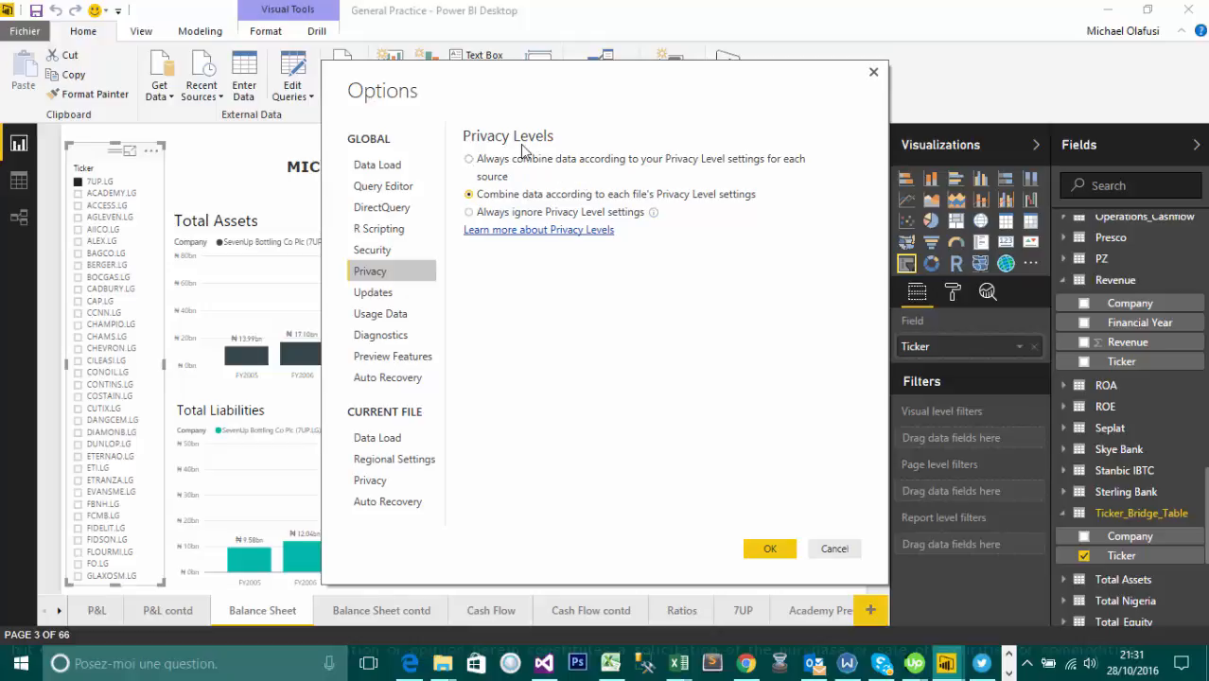
# Step: Show the global Updates page, leaving 'Display update notifications' on
pyautogui.click(373, 292)
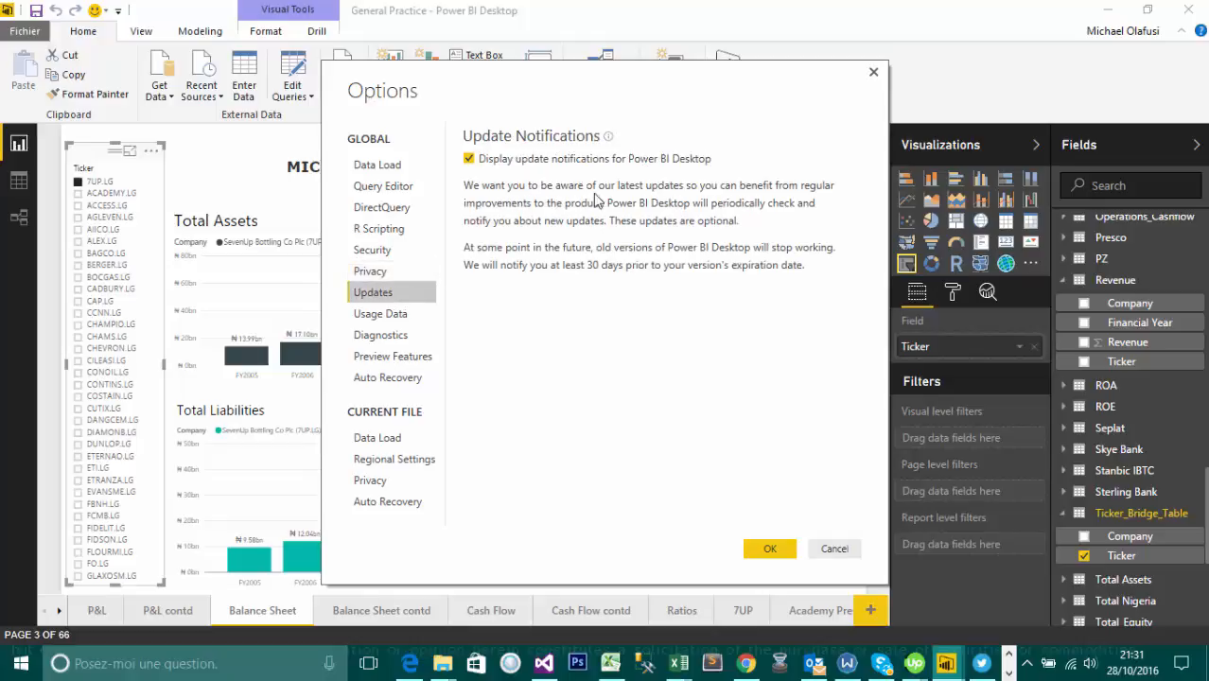
pyautogui.moveTo(603, 208)
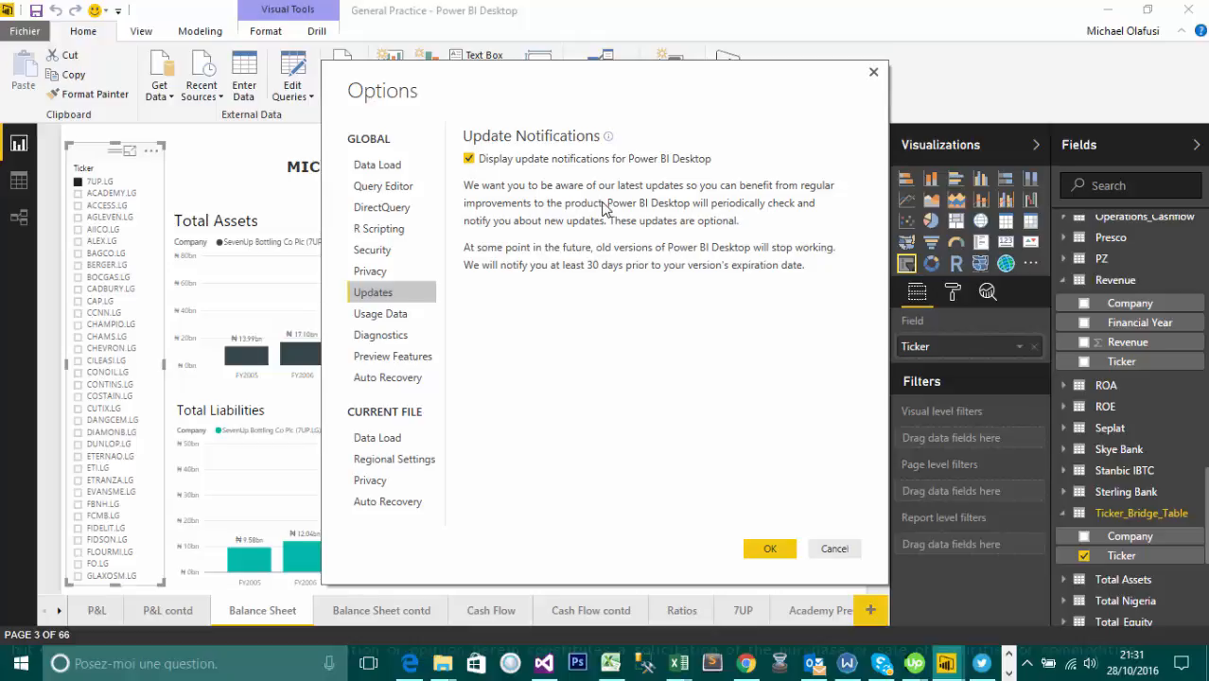
pyautogui.moveTo(516, 319)
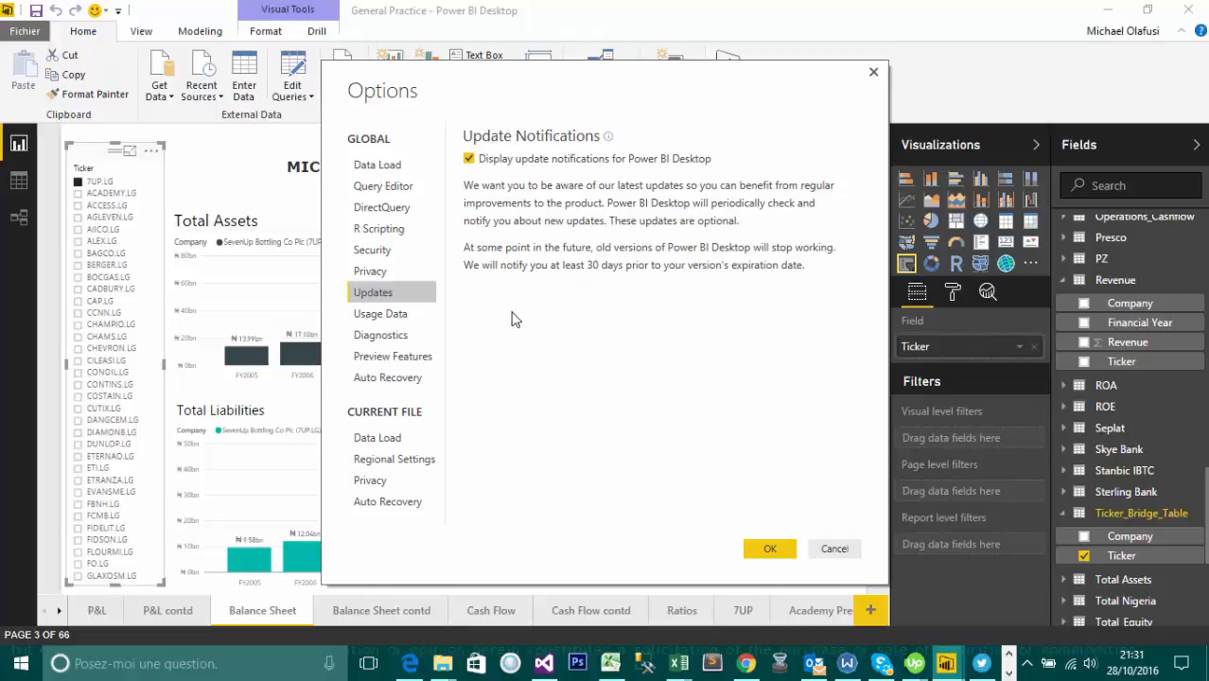
pyautogui.moveTo(507, 175)
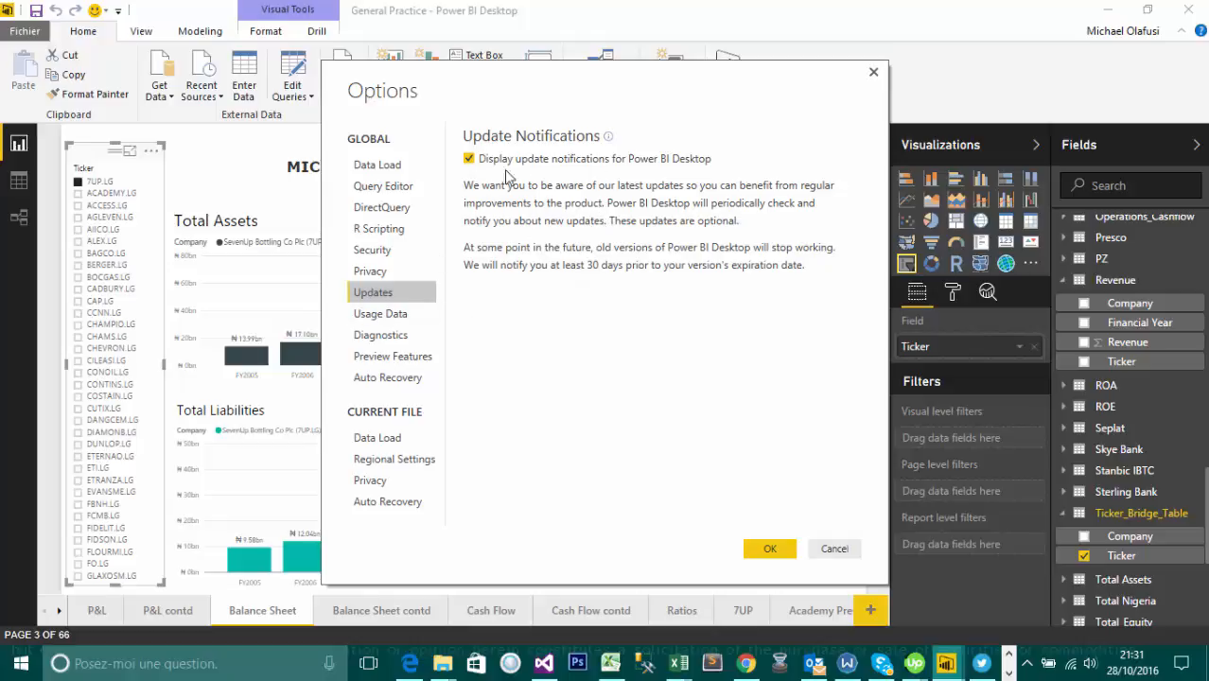
# Step: Show the global Usage Data page, keeping 'Help improve Power BI Desktop' enabled
pyautogui.click(380, 313)
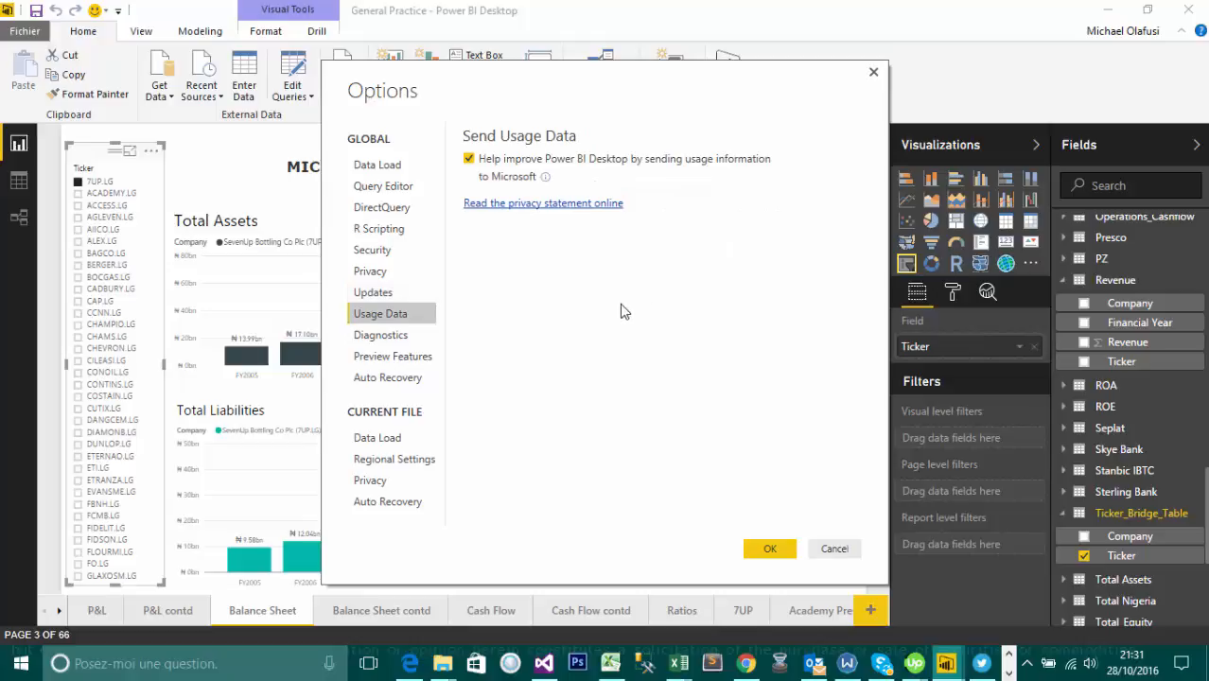
pyautogui.moveTo(619, 314)
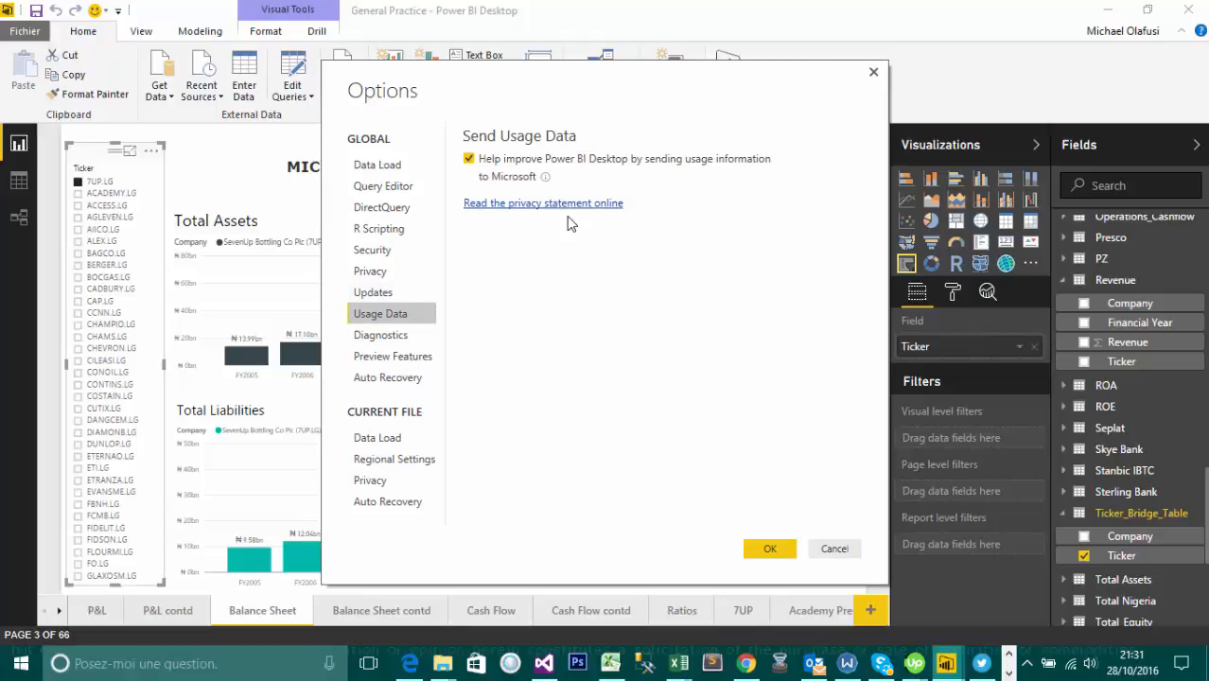
pyautogui.moveTo(557, 273)
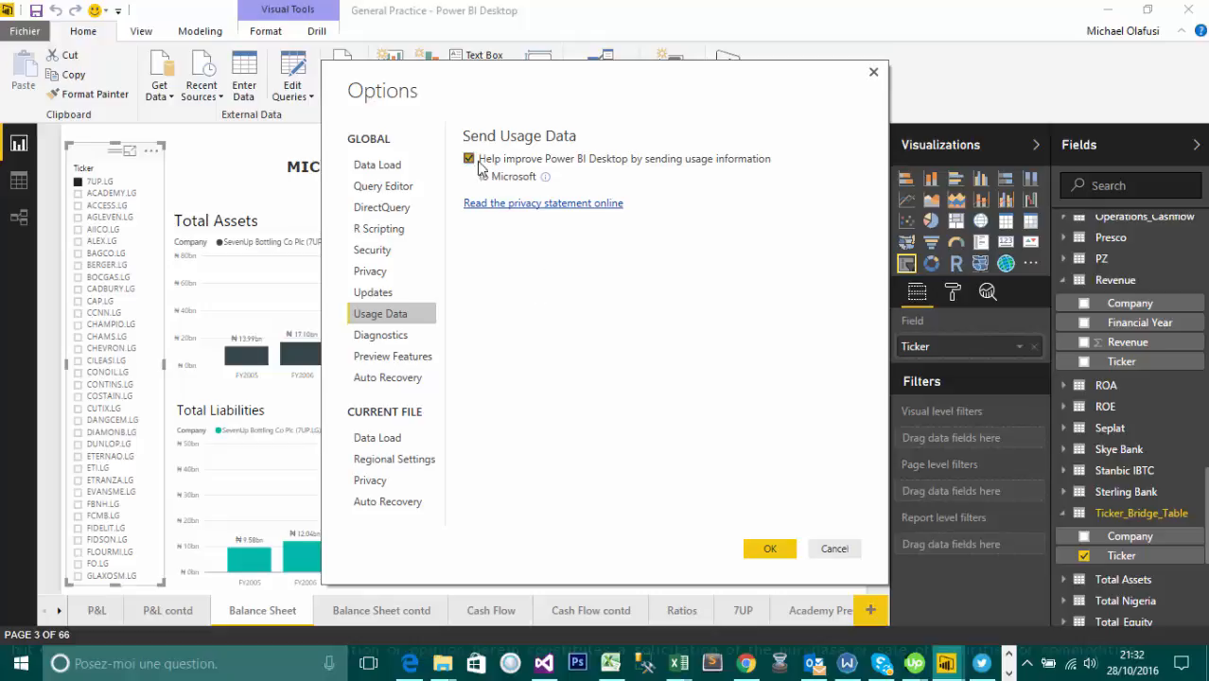
pyautogui.moveTo(530, 166)
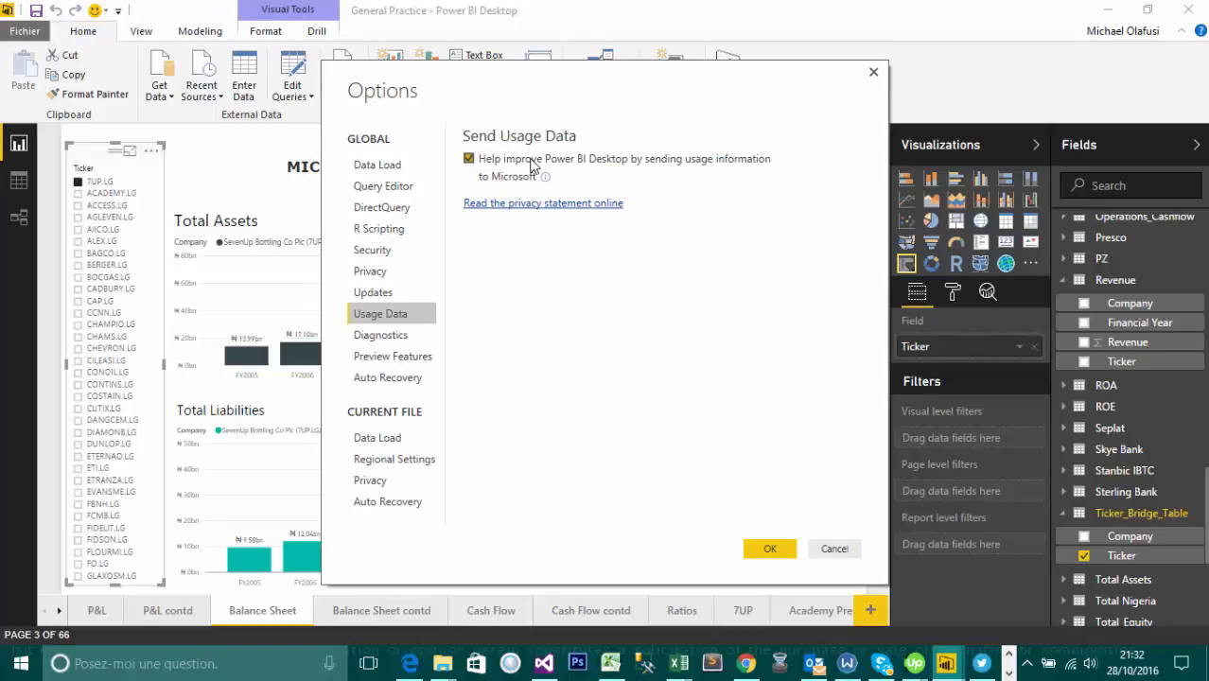
pyautogui.moveTo(426, 132)
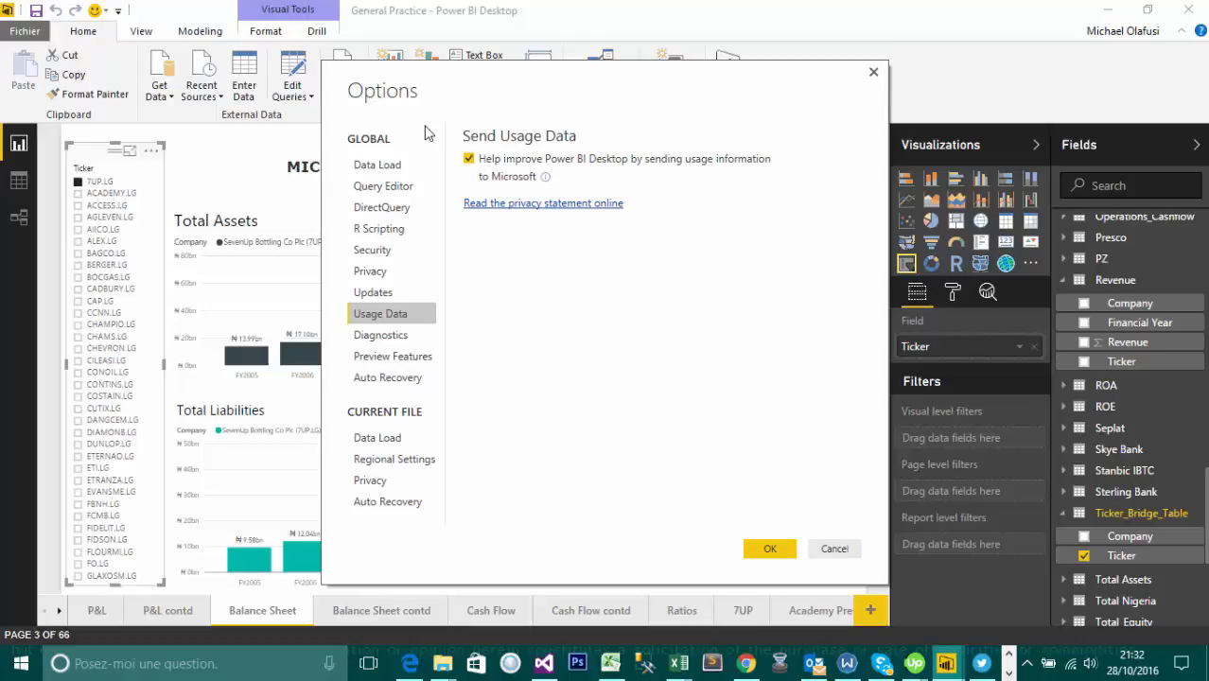
pyautogui.moveTo(496, 118)
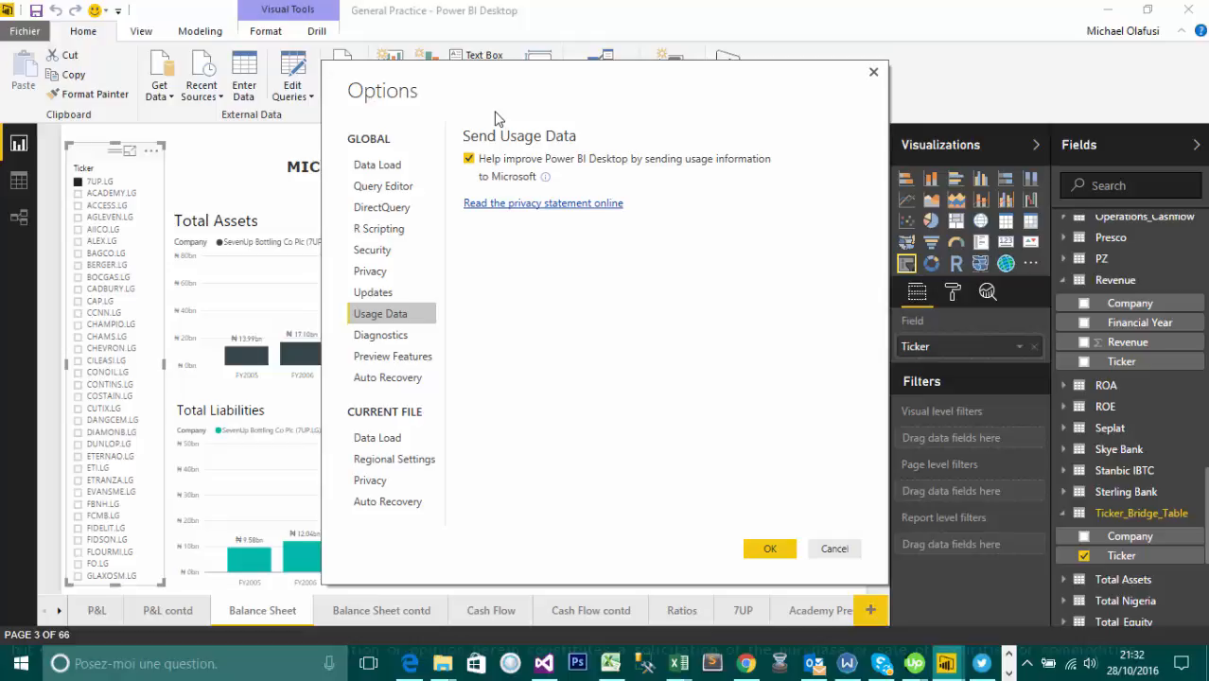
pyautogui.moveTo(477, 285)
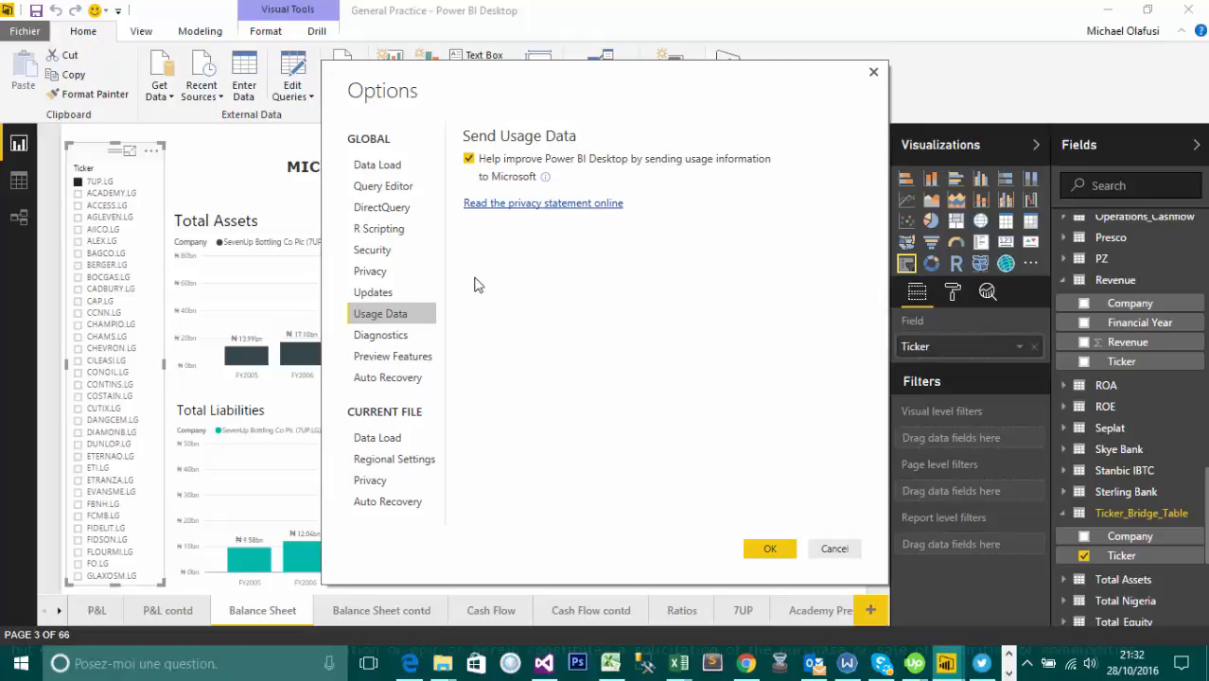
pyautogui.moveTo(461, 313)
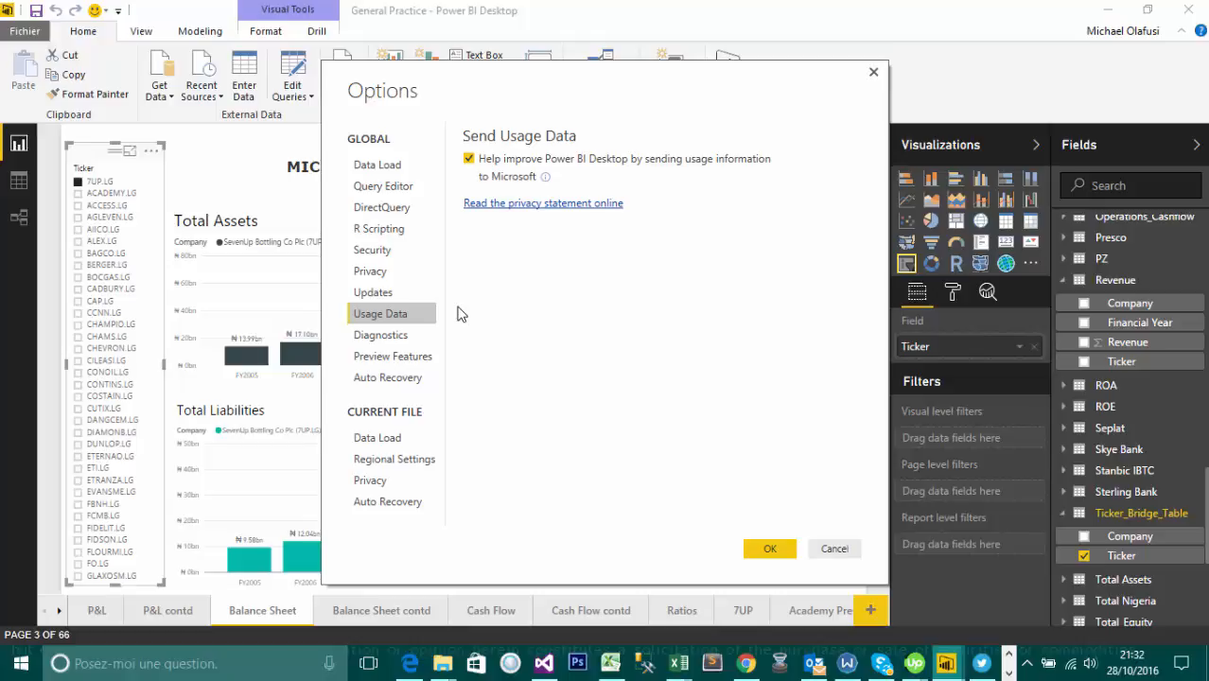
# Step: Show the global Diagnostics page: tracing off, version 2.39.4526.362 64-bit
pyautogui.click(380, 335)
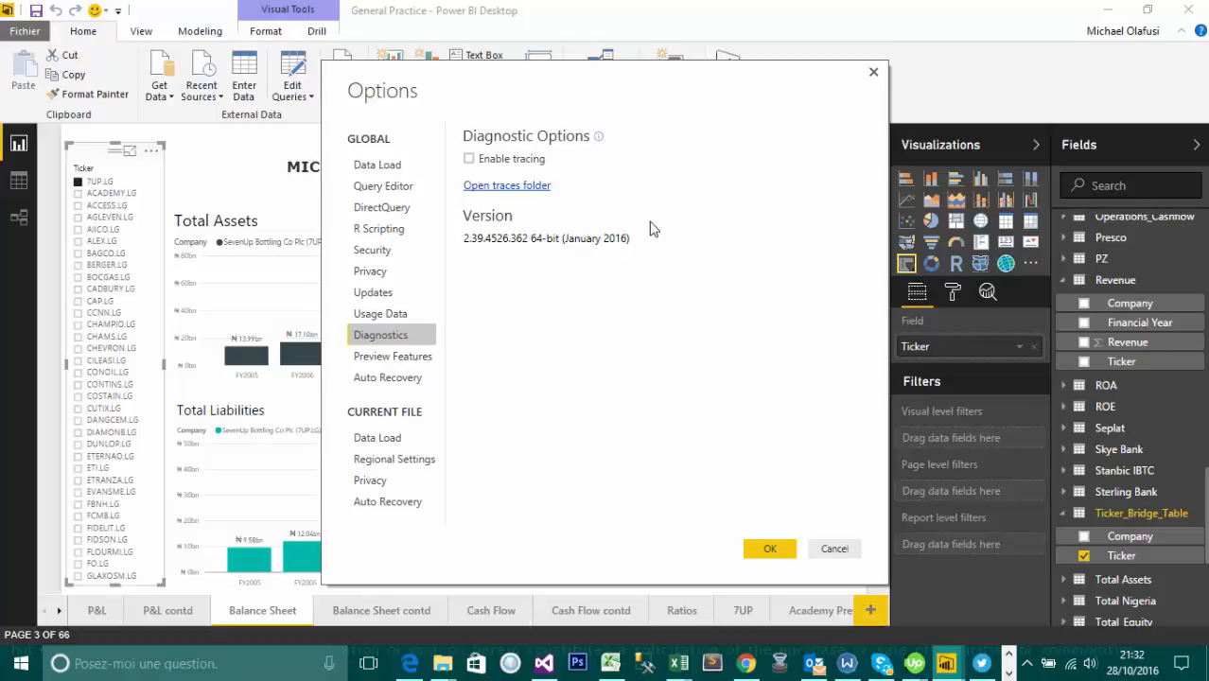
pyautogui.moveTo(366, 364)
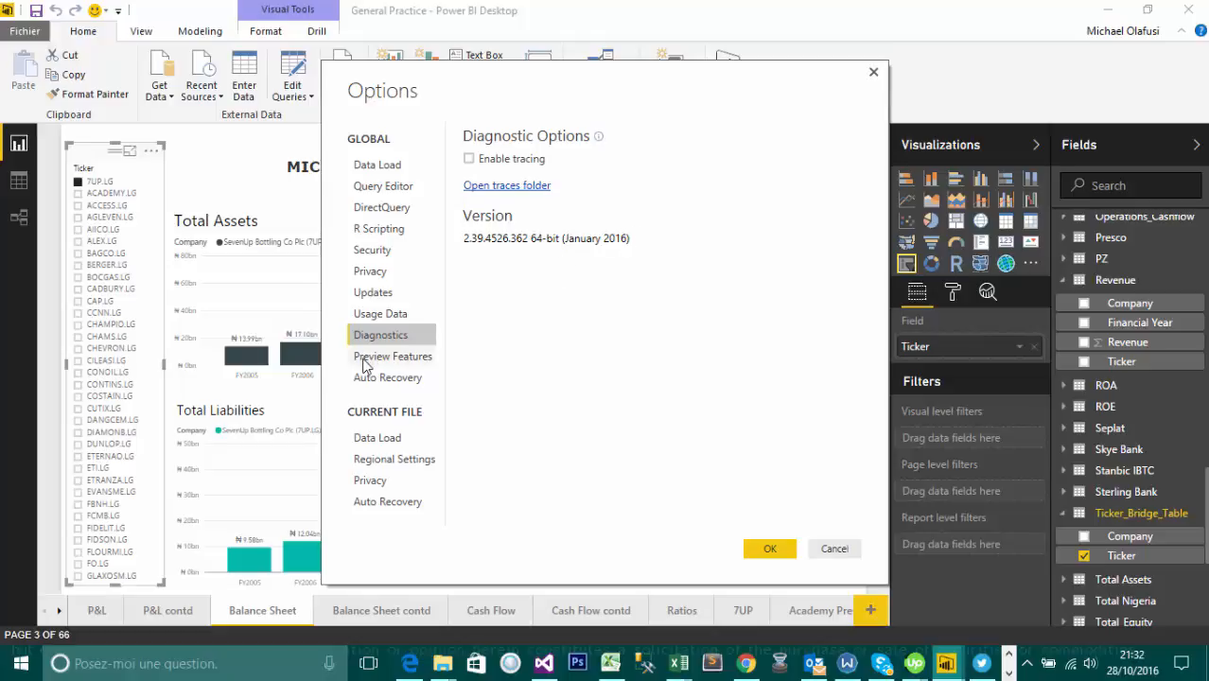
# Step: Enable all eight preview features, including ArcGIS Maps and Forecasting
pyautogui.click(391, 355)
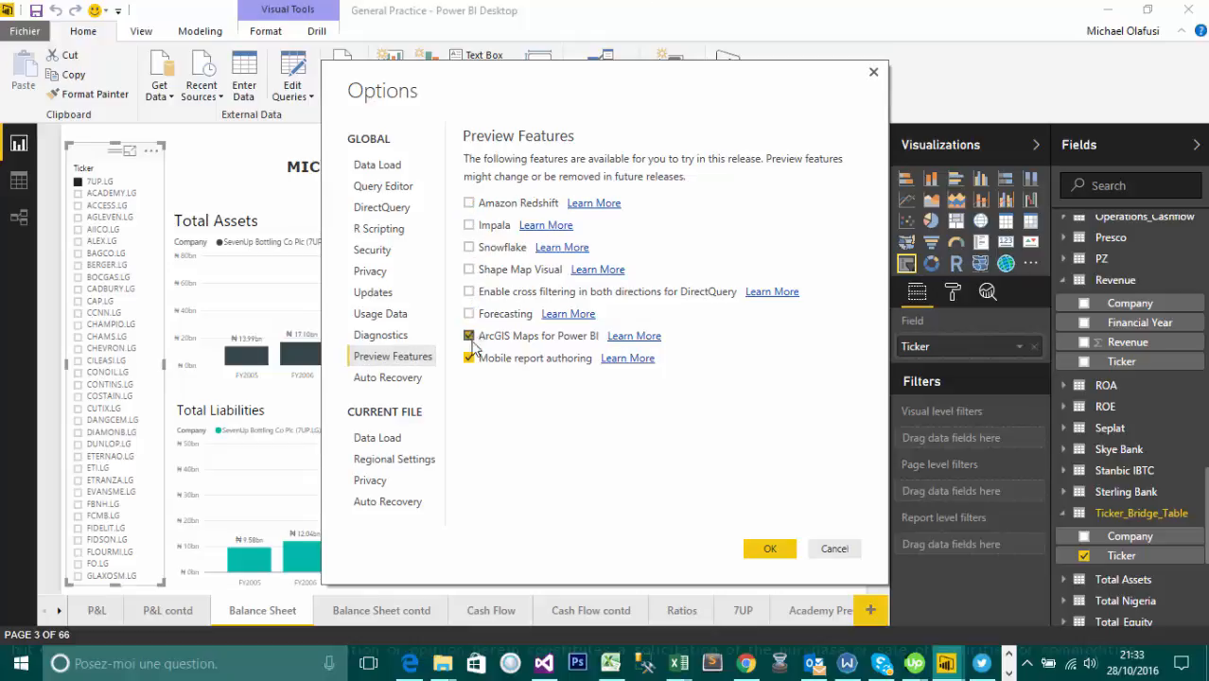
pyautogui.click(469, 336)
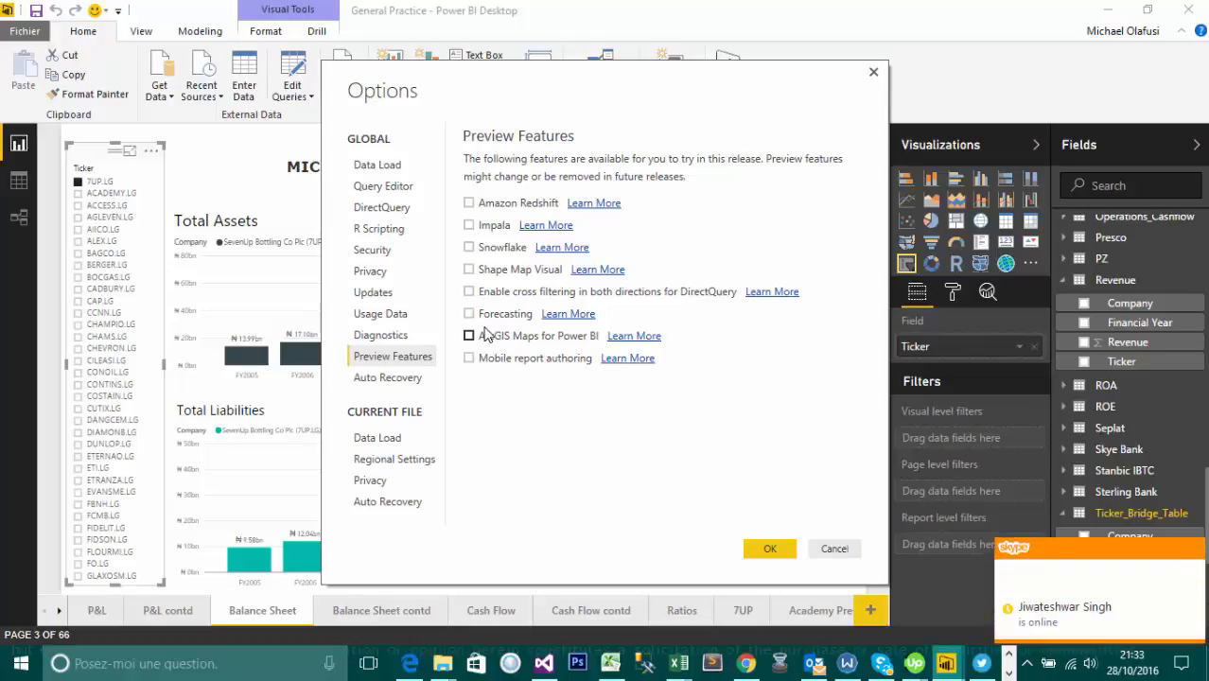
pyautogui.click(468, 313)
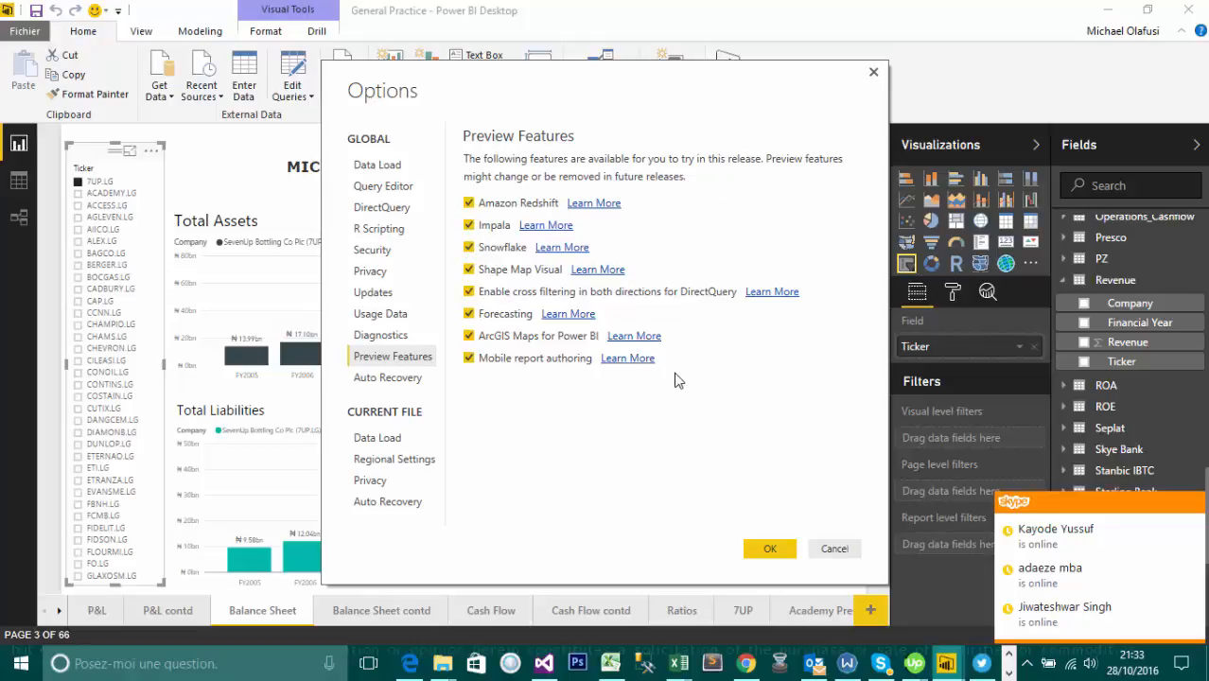
pyautogui.moveTo(681, 378)
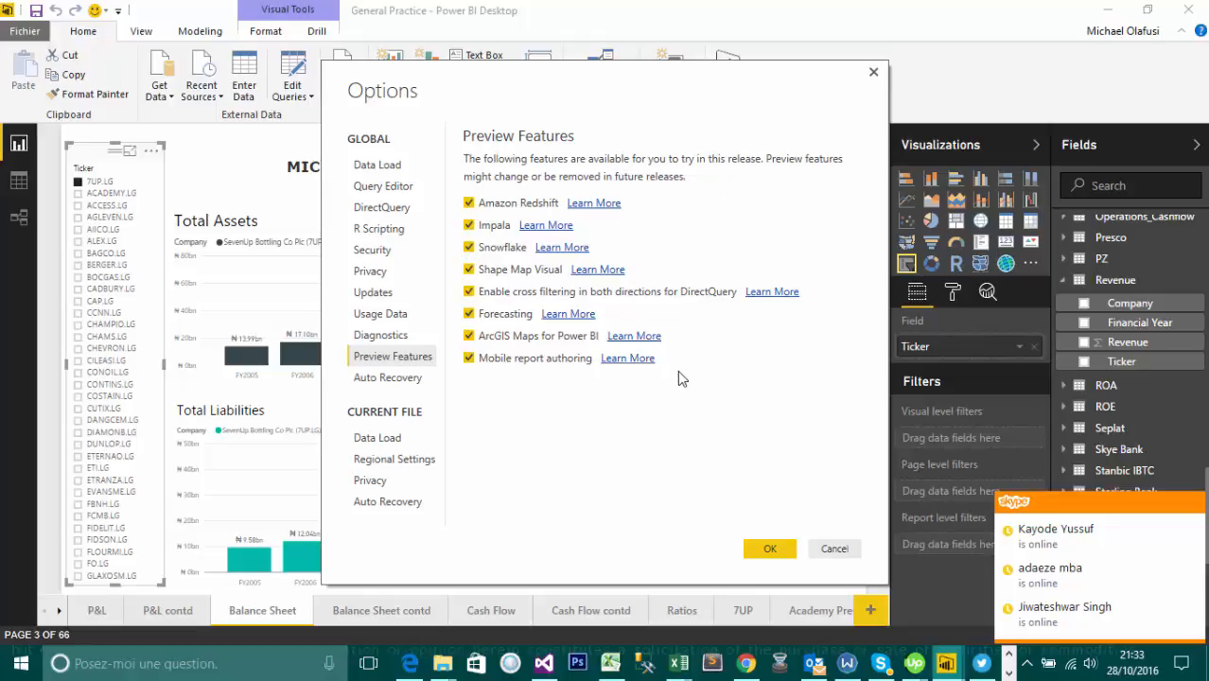
pyautogui.moveTo(658, 253)
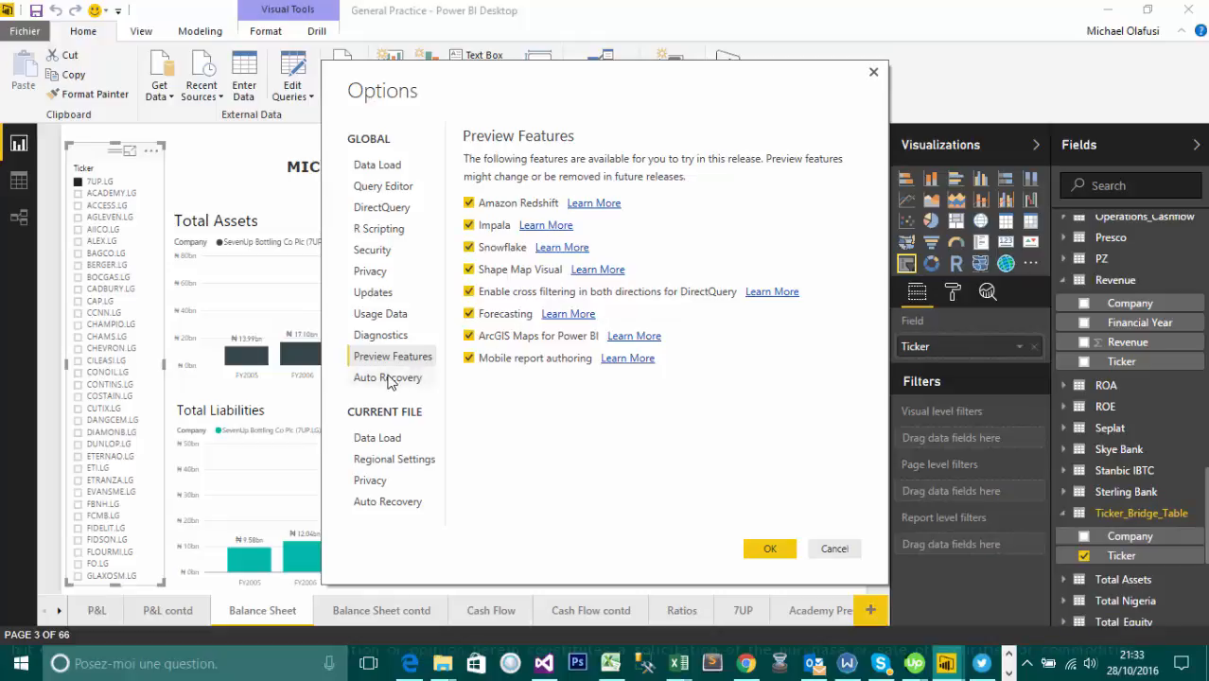
# Step: Review the global Auto Recovery page, storing recovery information every 10 minutes
pyautogui.click(388, 378)
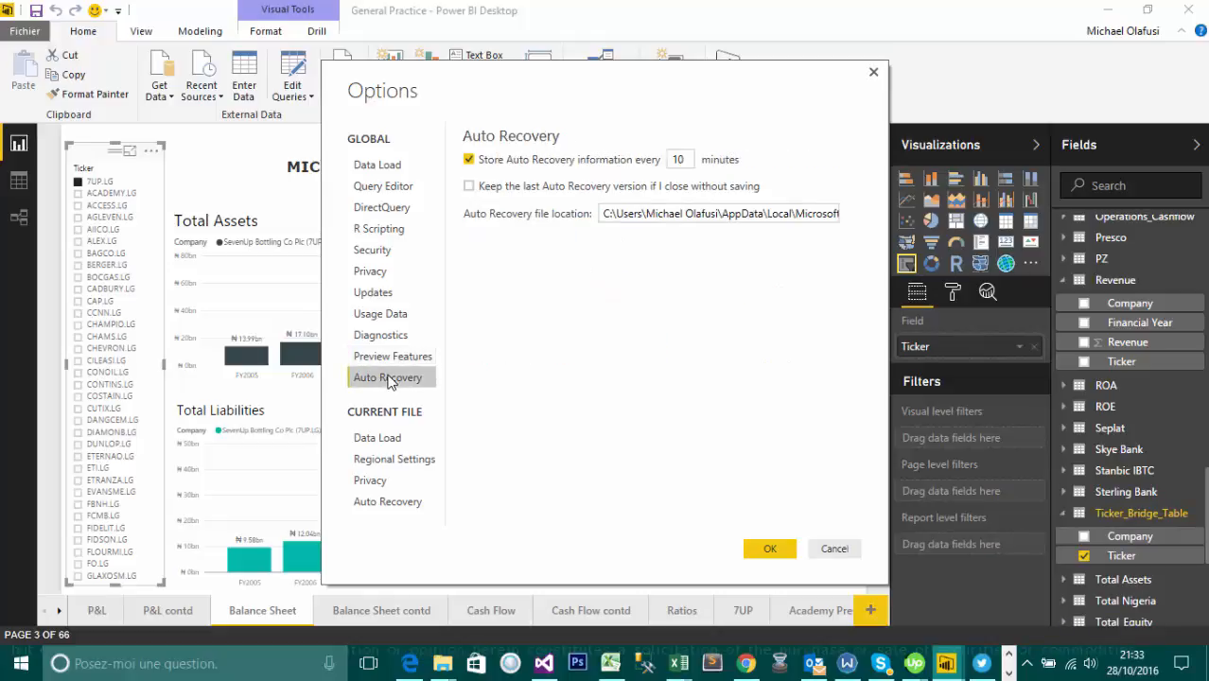
pyautogui.click(392, 356)
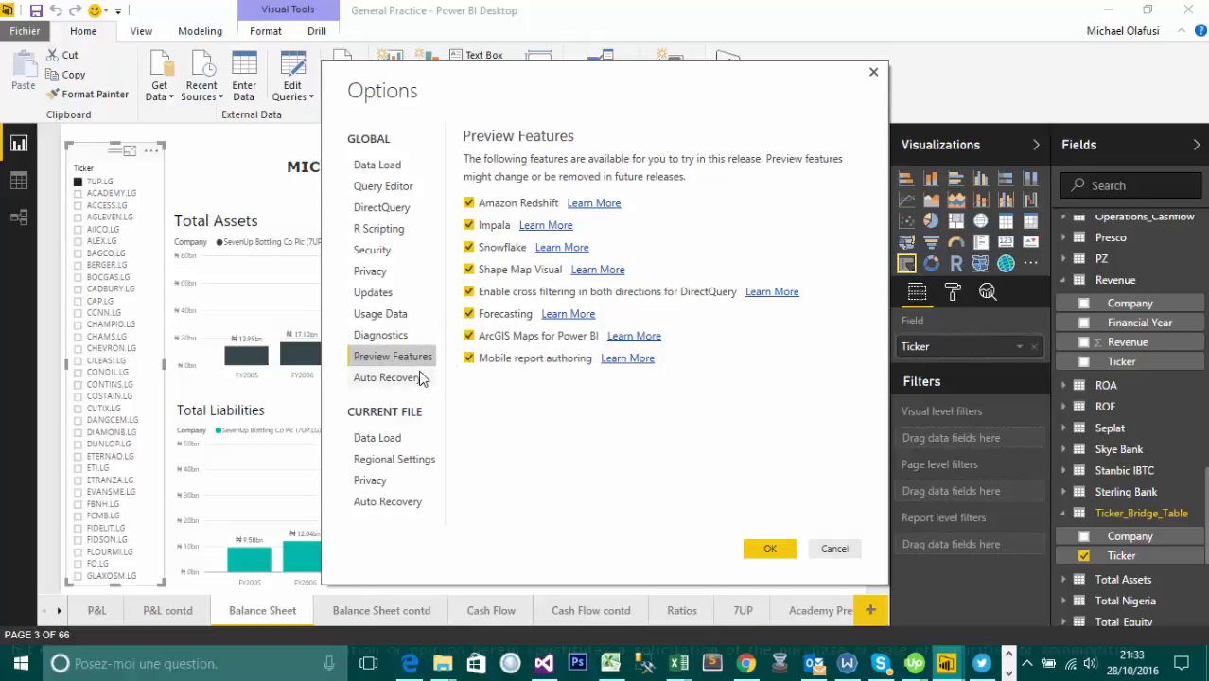
pyautogui.moveTo(375, 388)
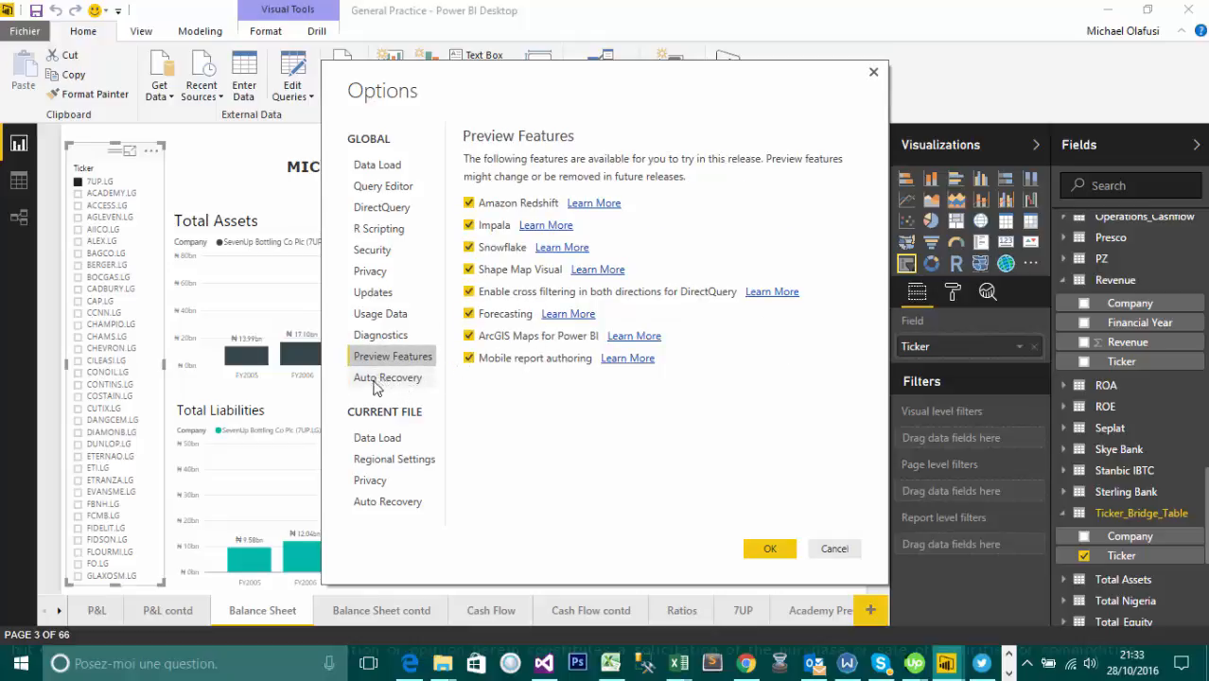
pyautogui.click(388, 378)
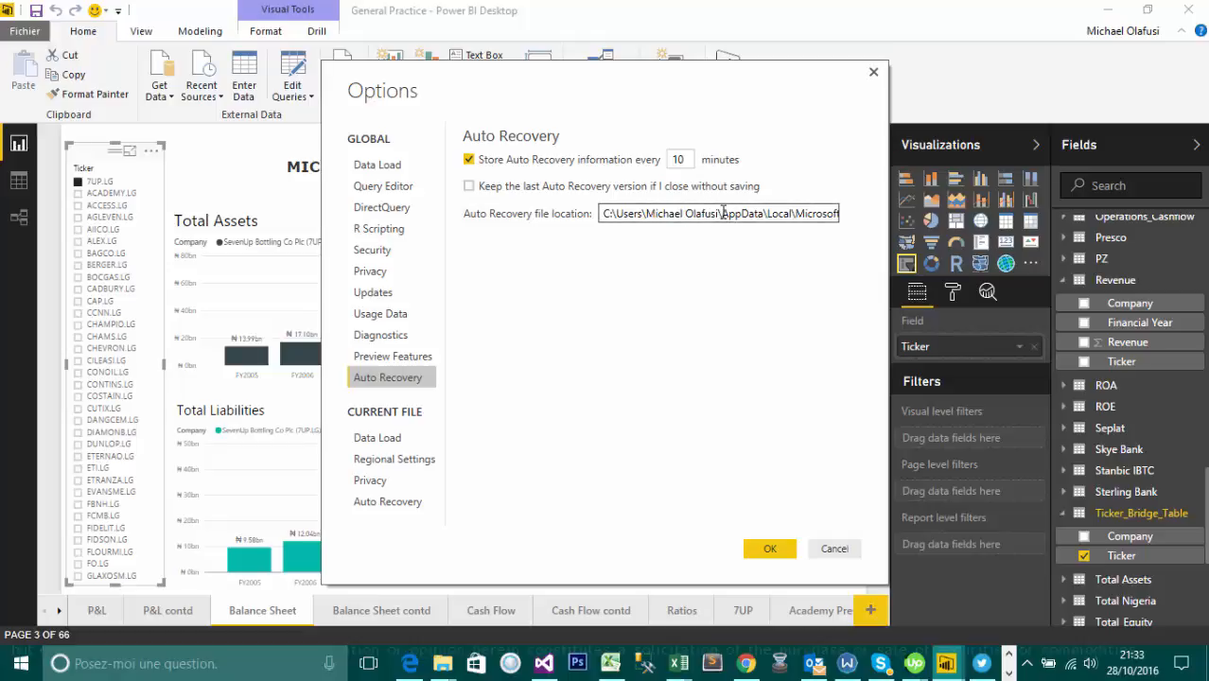
pyautogui.moveTo(781, 184)
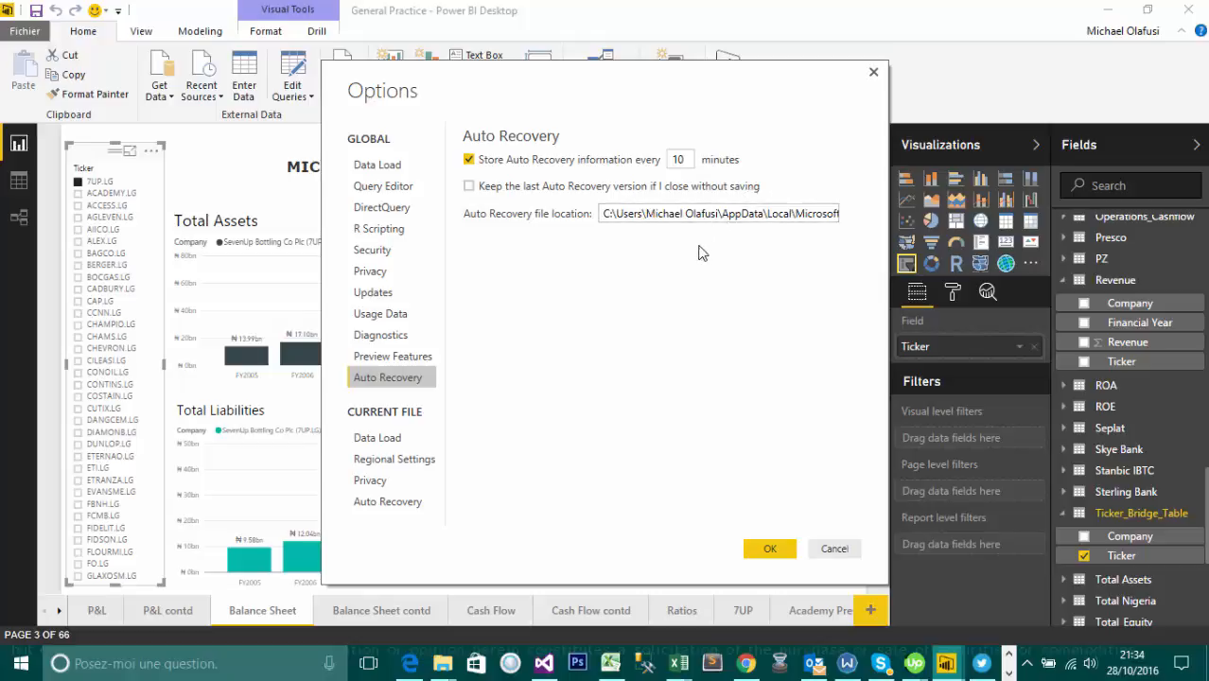
pyautogui.moveTo(369, 440)
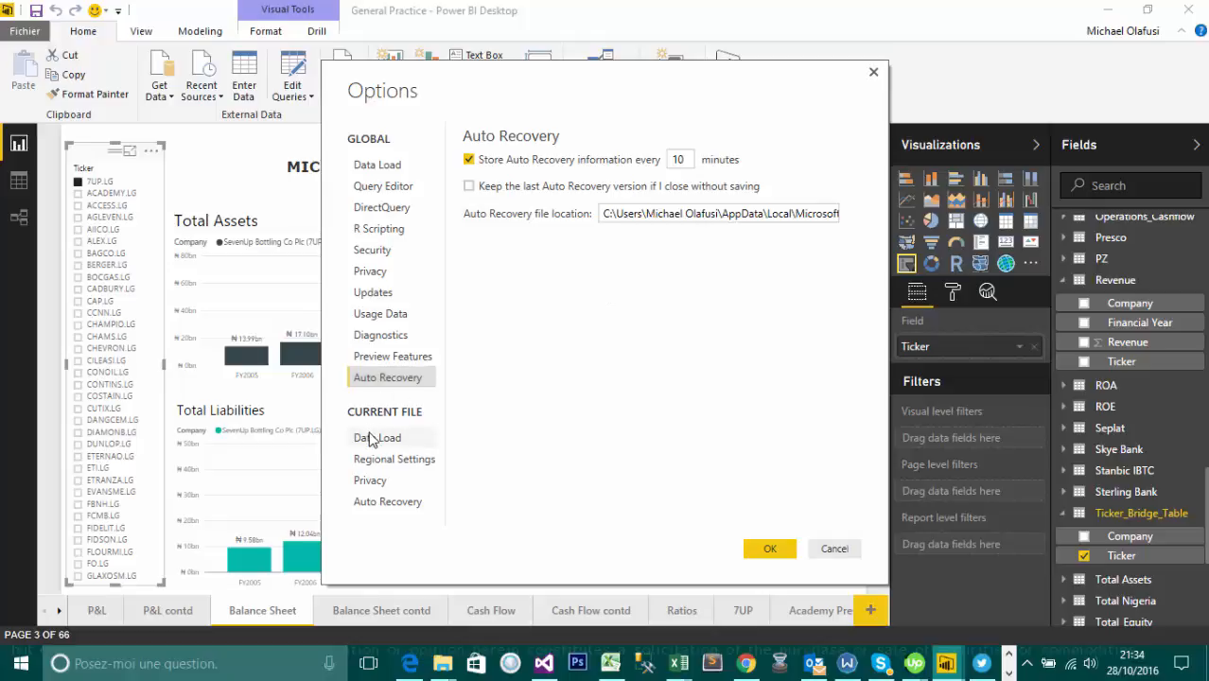
# Step: In current-file Data Load, turn off relationship import, relationship autodetection and background preview download
pyautogui.click(376, 437)
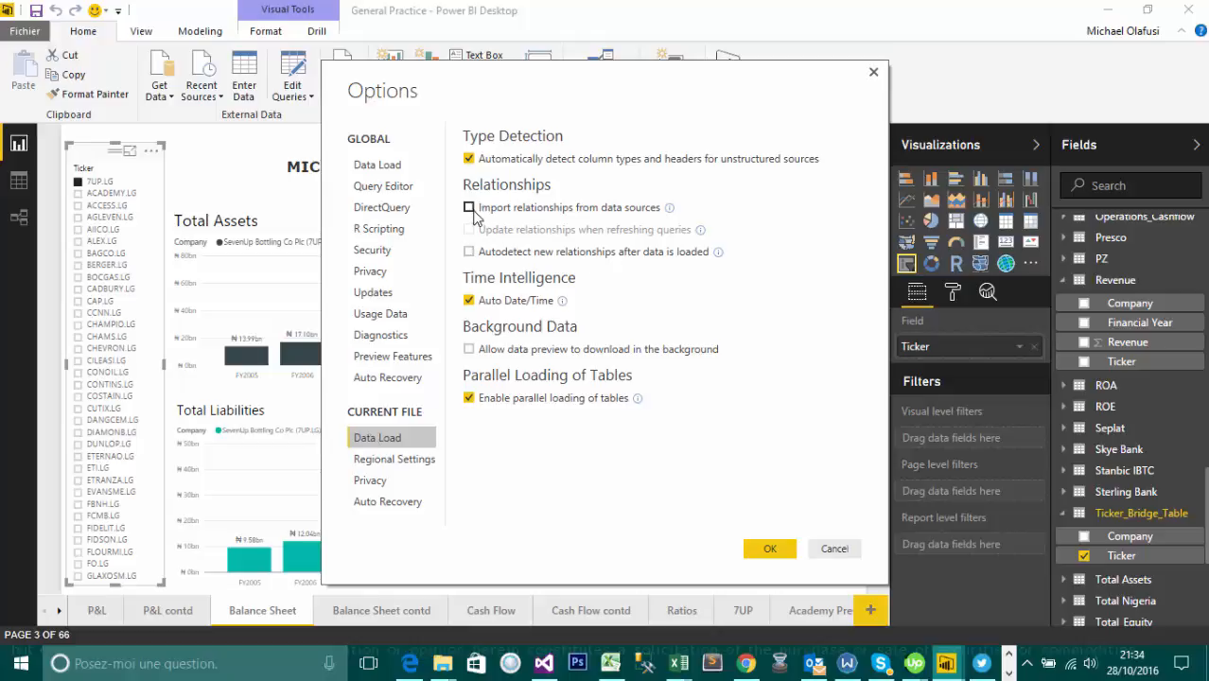
pyautogui.click(468, 208)
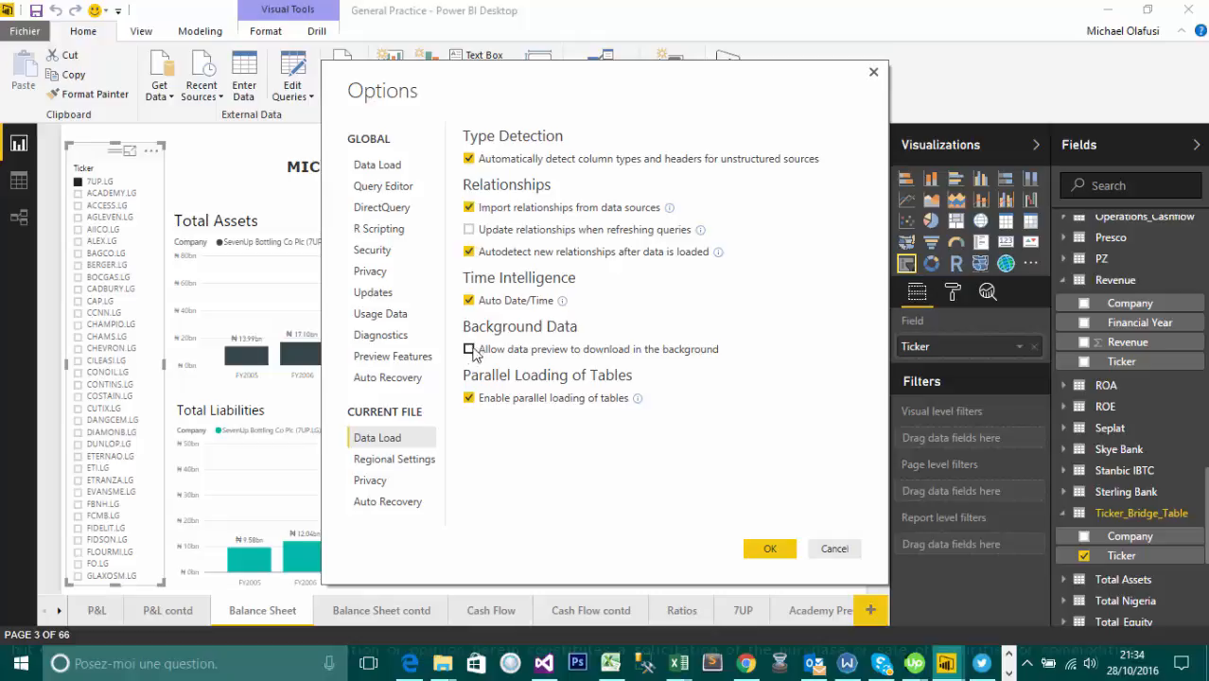
pyautogui.click(469, 349)
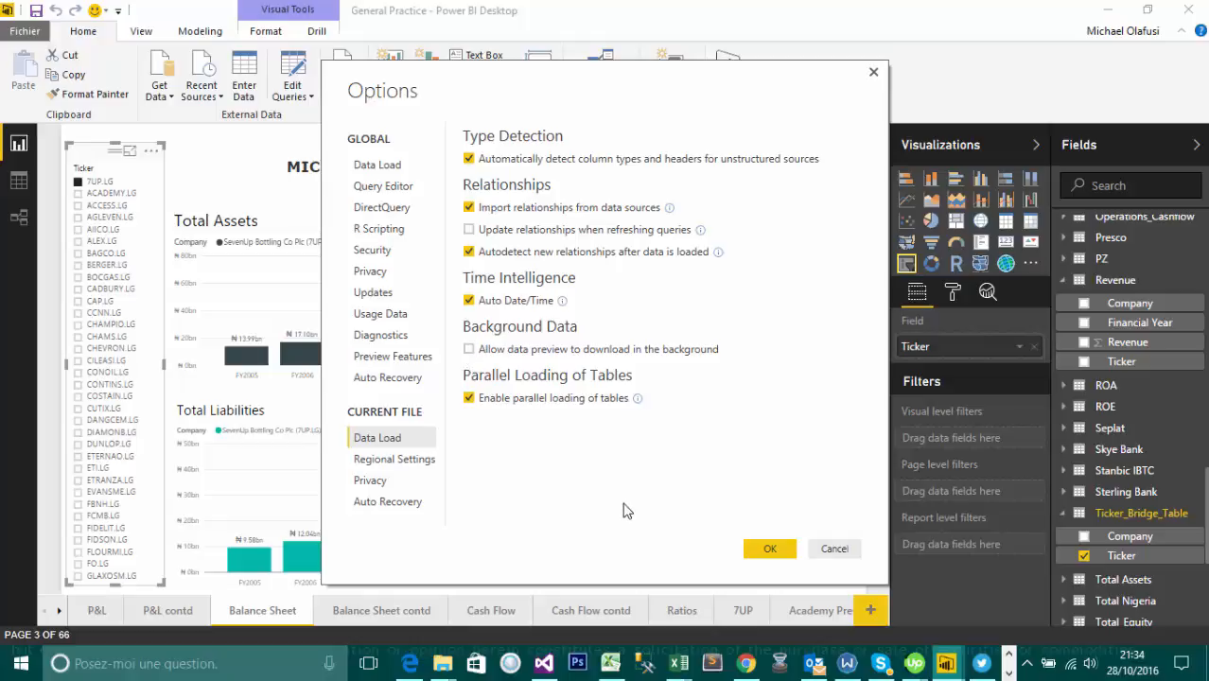
pyautogui.click(468, 349)
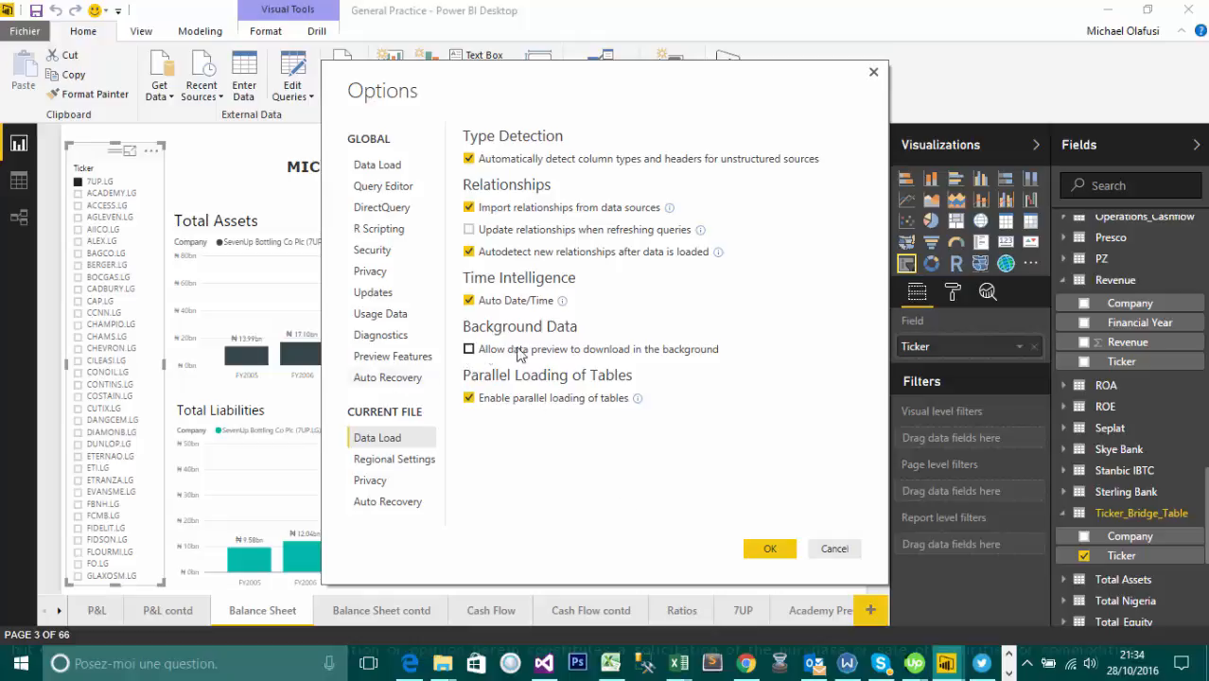
pyautogui.moveTo(558, 354)
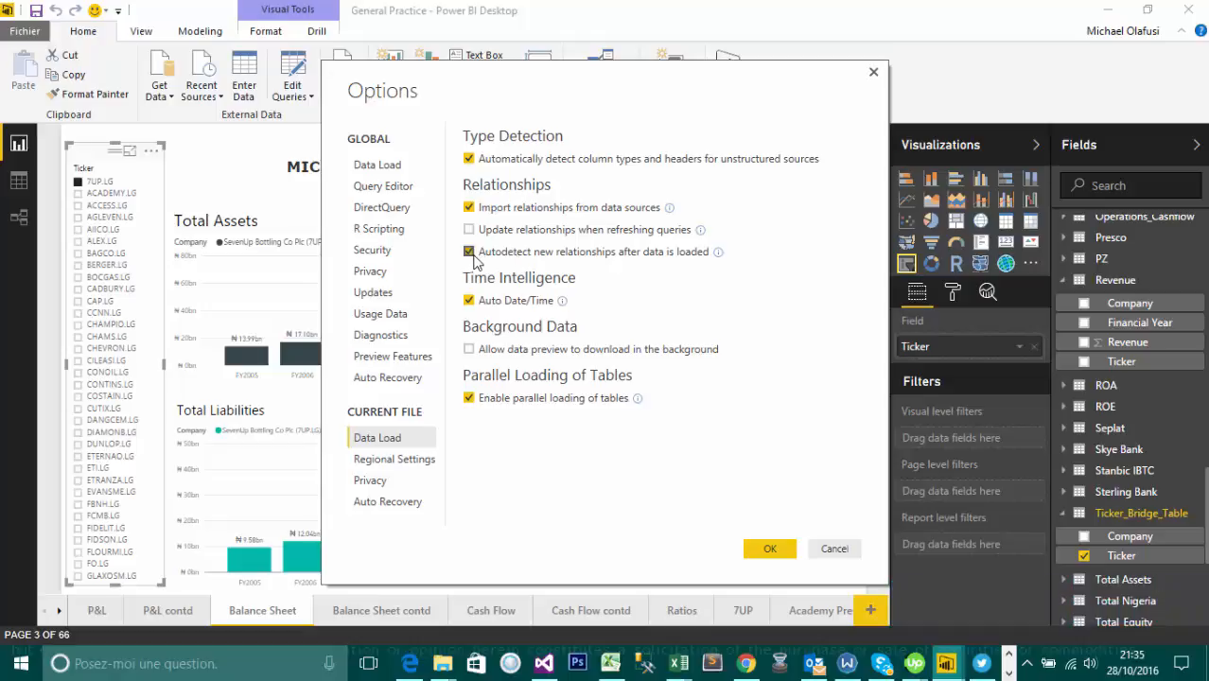
pyautogui.click(468, 251)
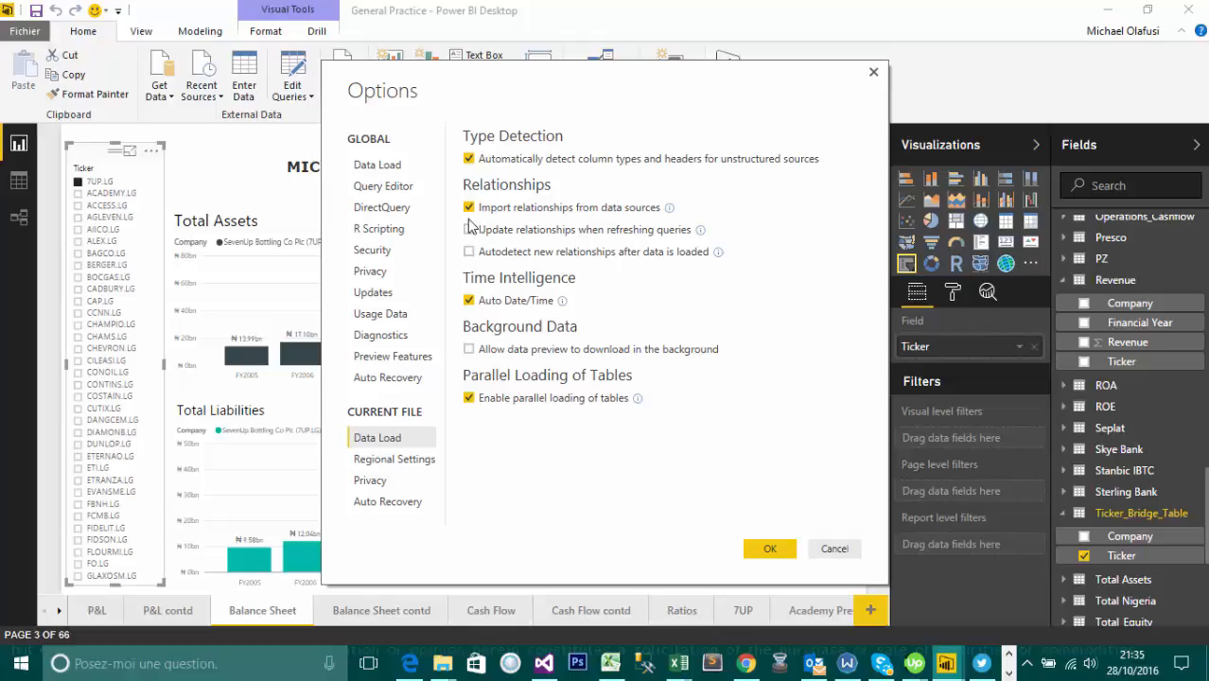
pyautogui.click(468, 207)
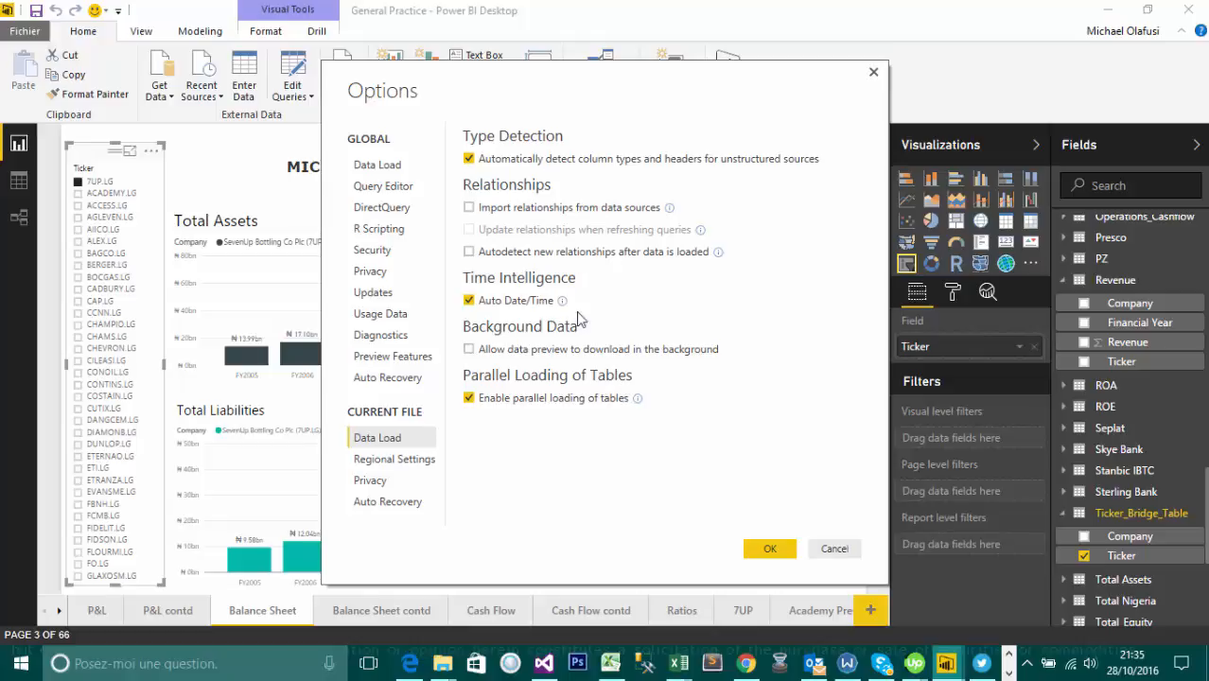
pyautogui.moveTo(626, 370)
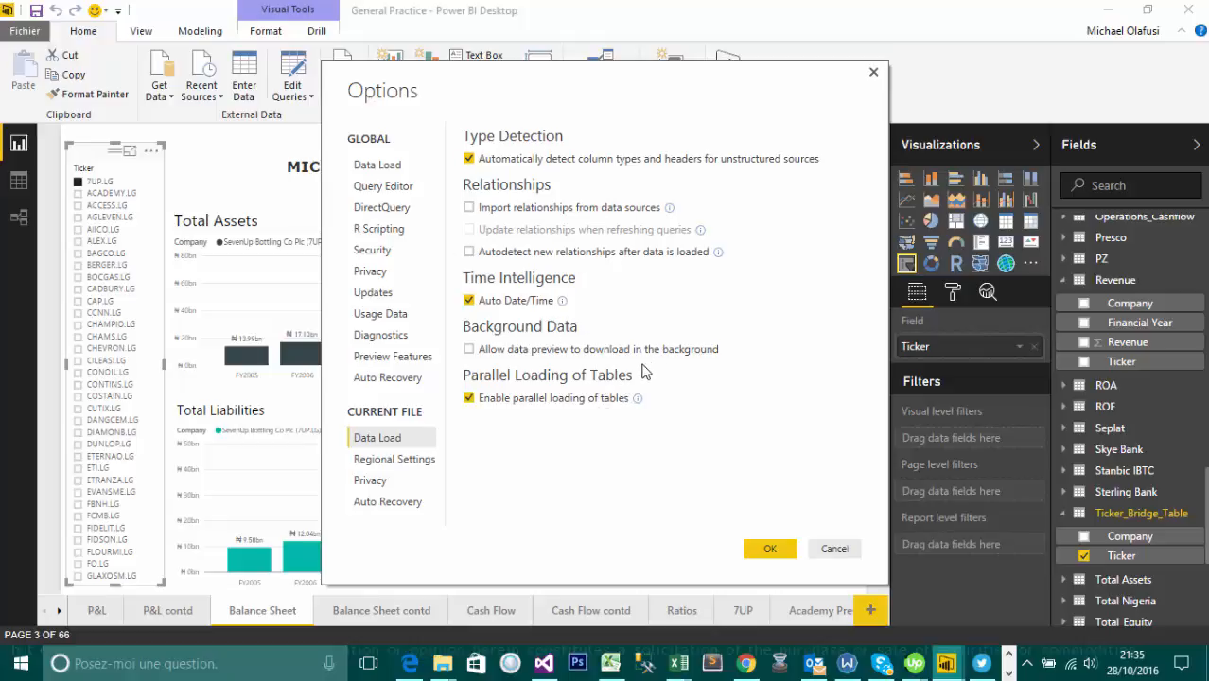
# Step: Review the current file's Regional Settings, Privacy and Auto Recovery pages, then confirm with OK
pyautogui.click(395, 459)
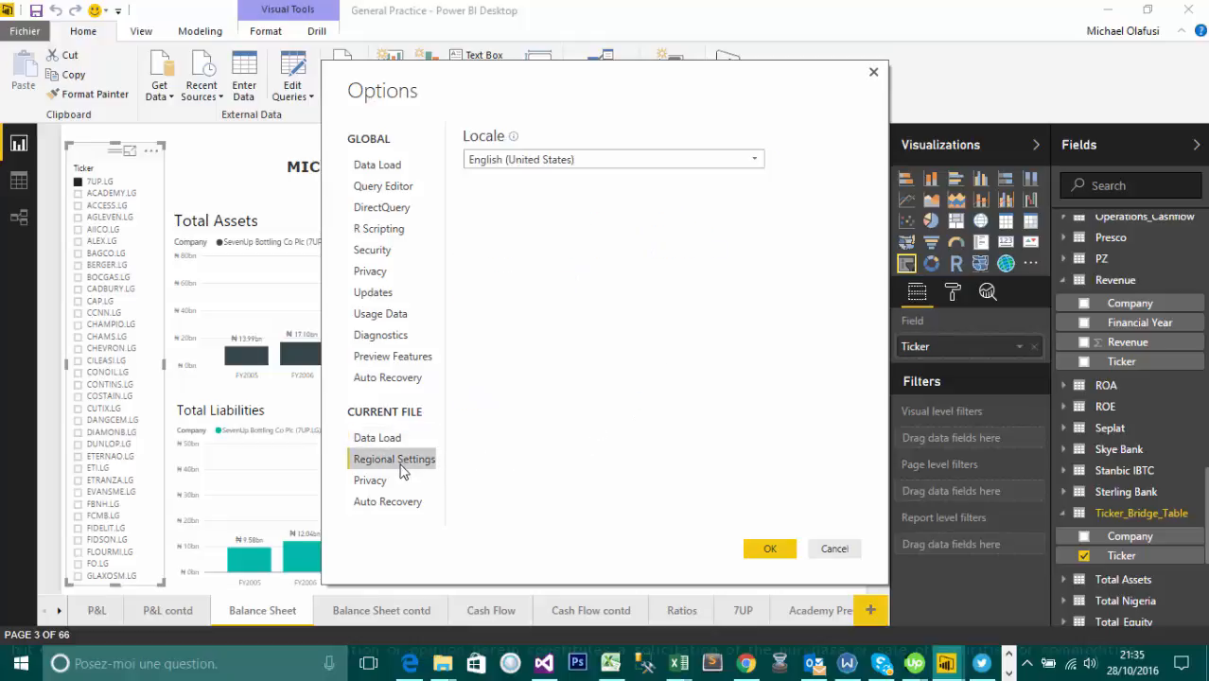
pyautogui.moveTo(435, 460)
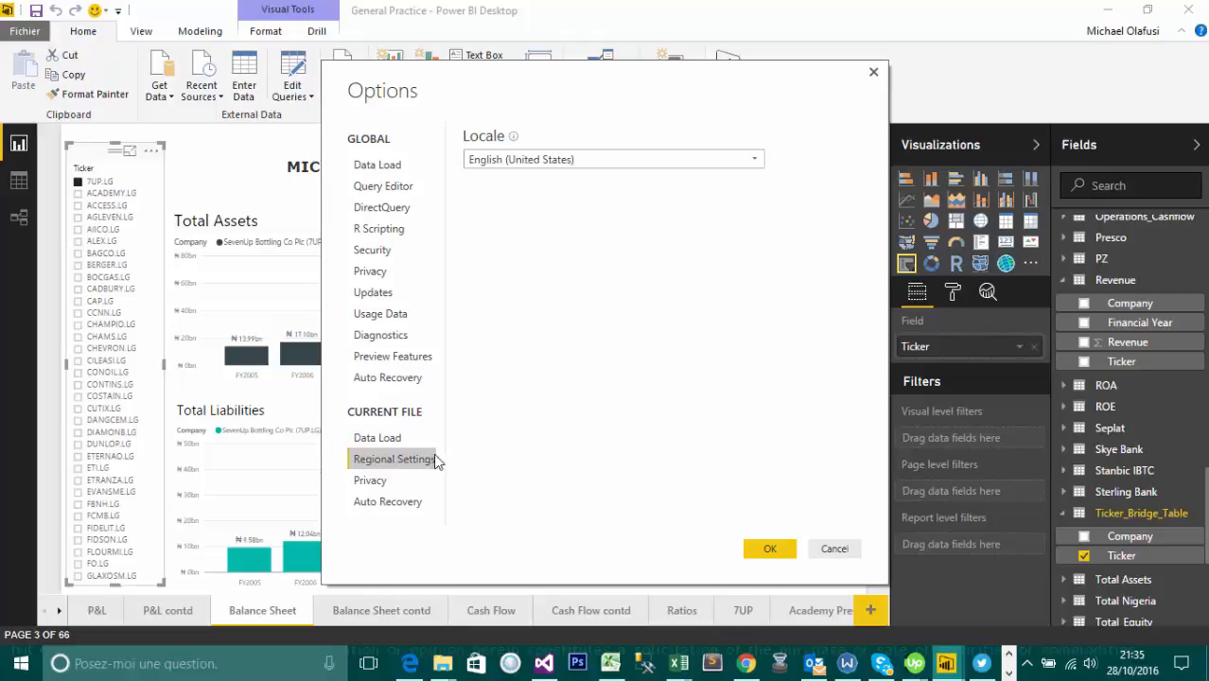
pyautogui.moveTo(375, 490)
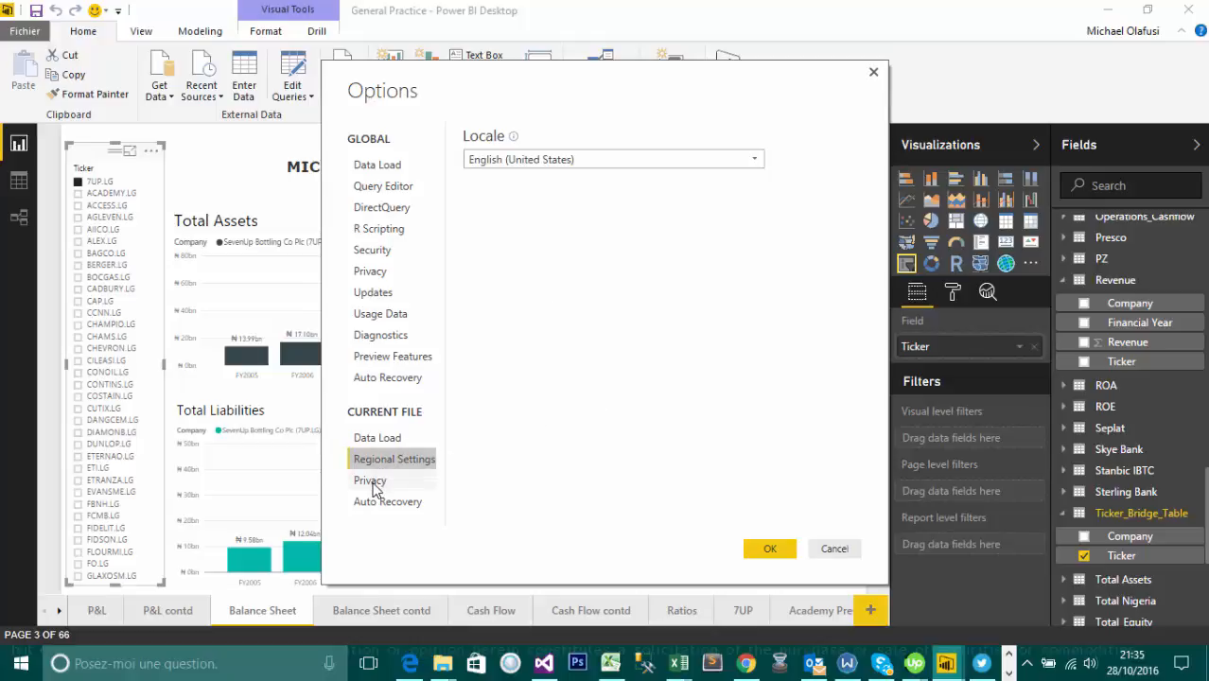
pyautogui.click(370, 481)
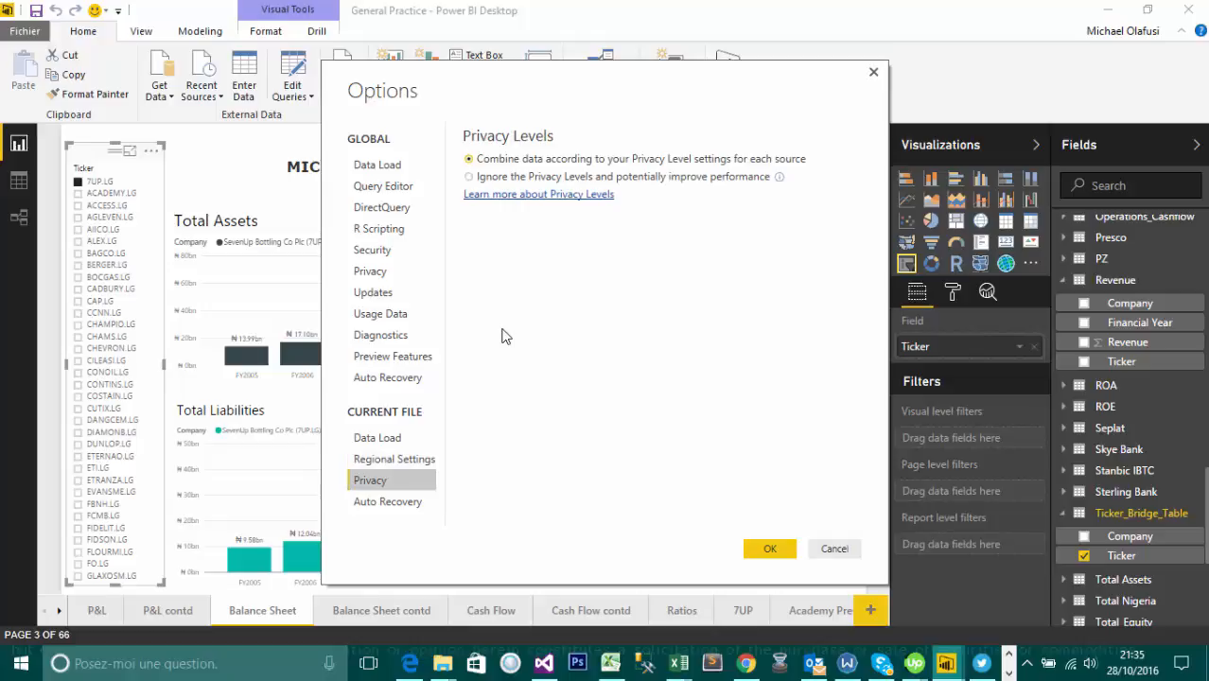
pyautogui.moveTo(413, 495)
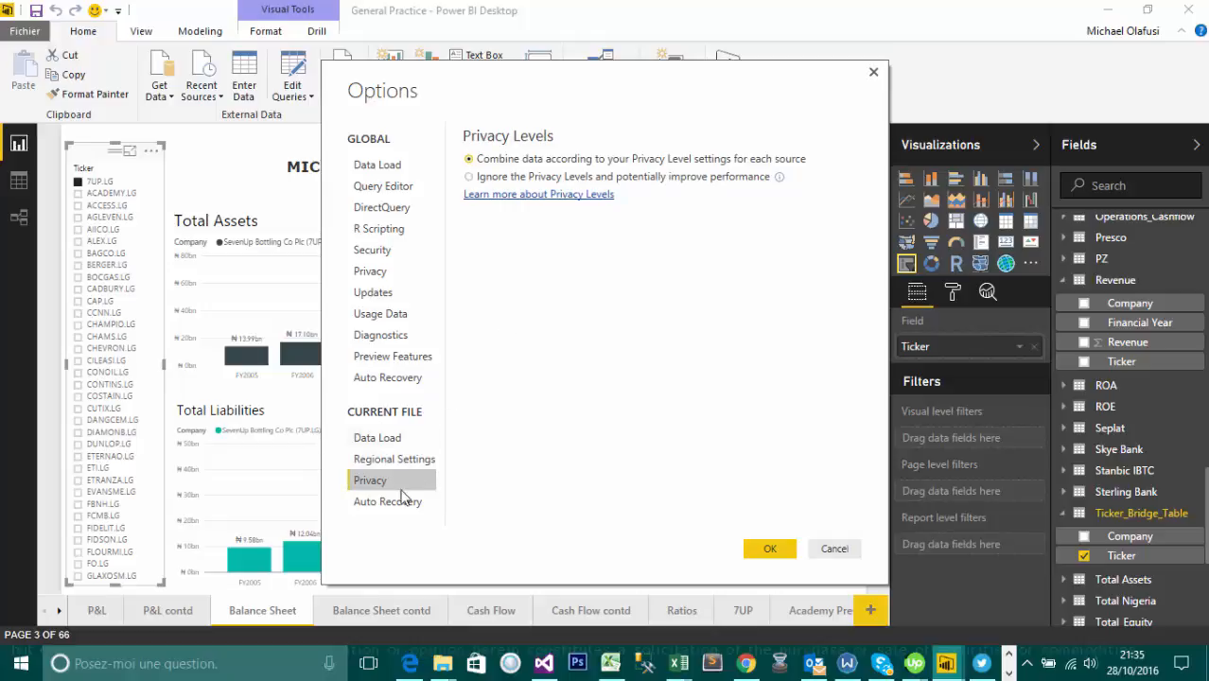
pyautogui.click(388, 501)
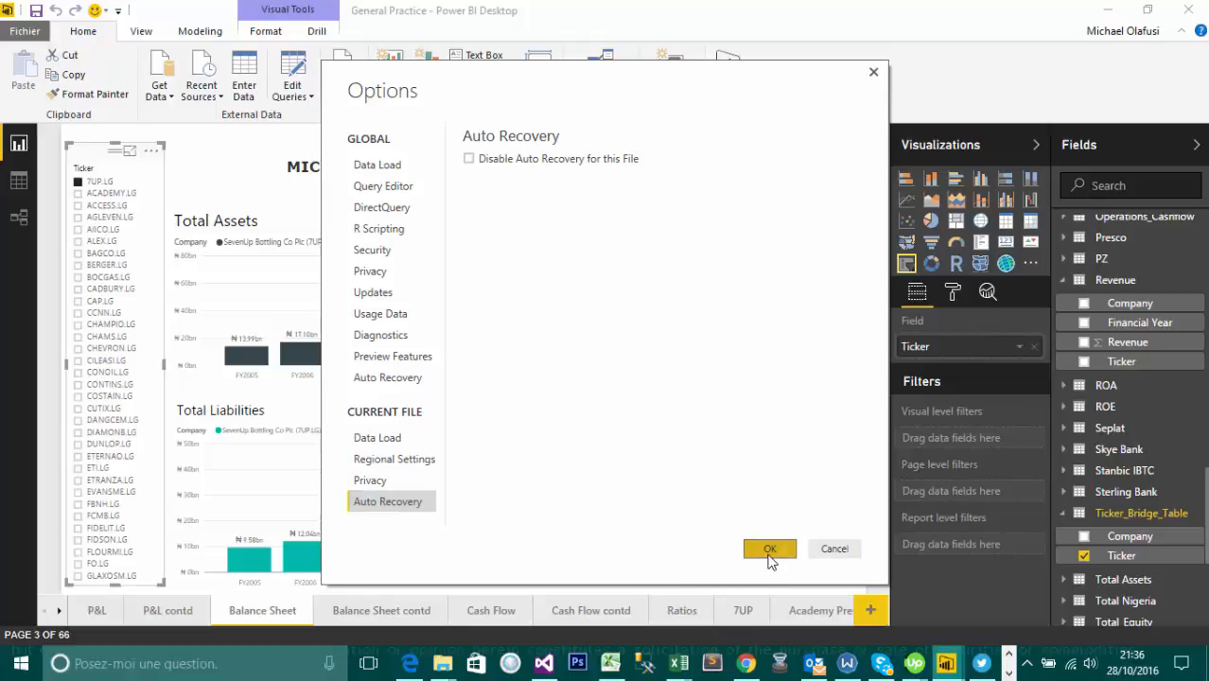
pyautogui.click(769, 547)
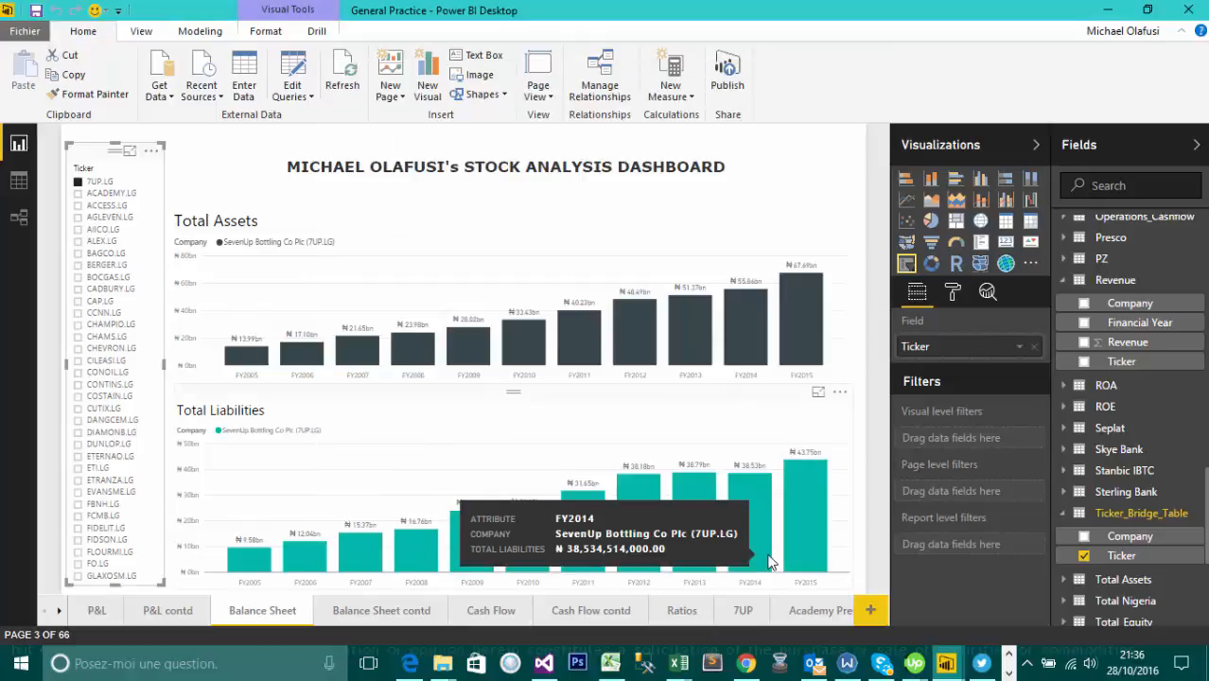